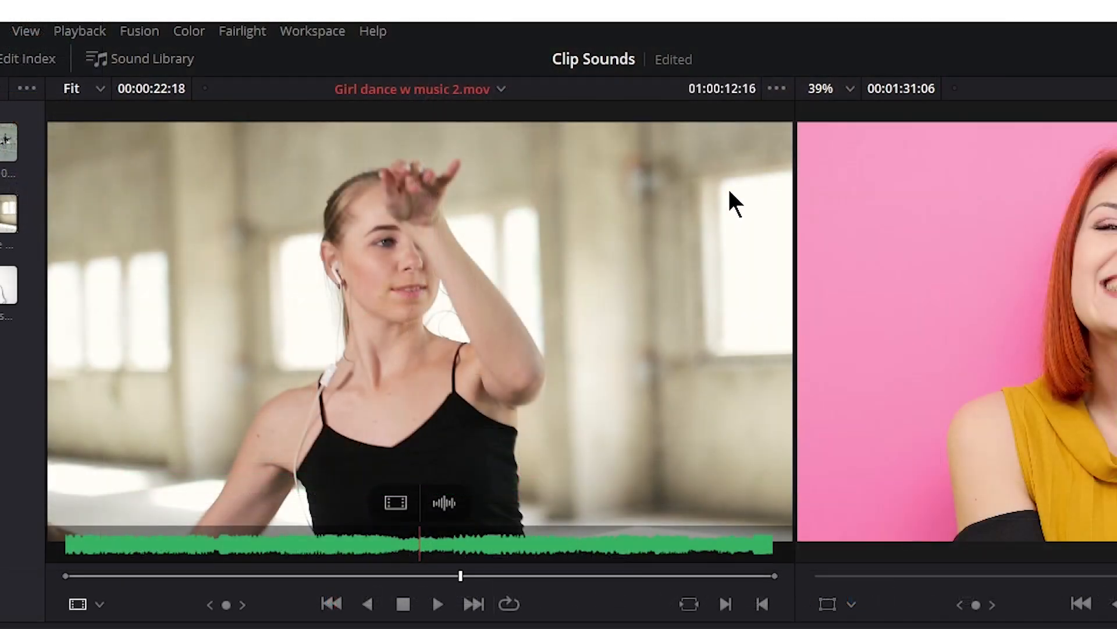
# Turn the source viewer's Show Zoomed Audio Waveform overlay off, then back on
pyautogui.click(778, 89)
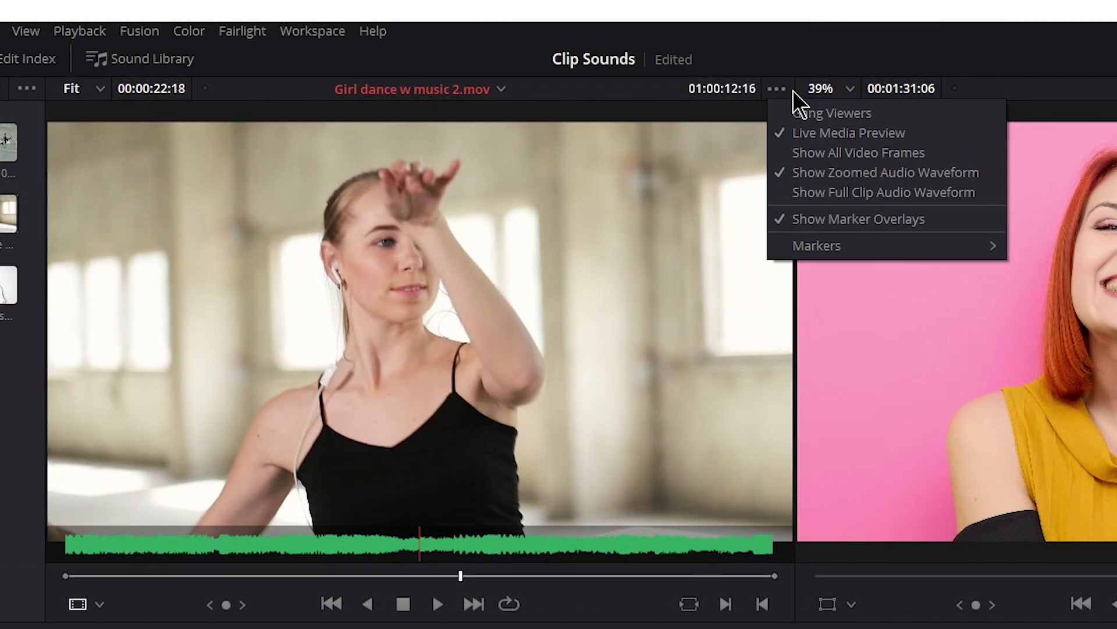
pyautogui.moveTo(791, 189)
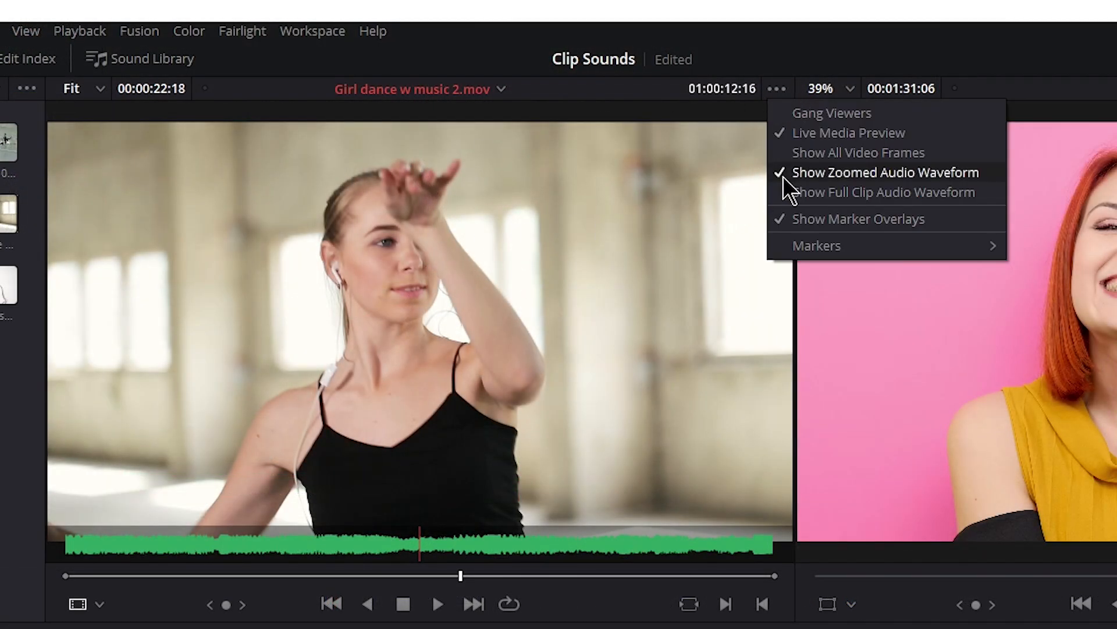
pyautogui.click(887, 173)
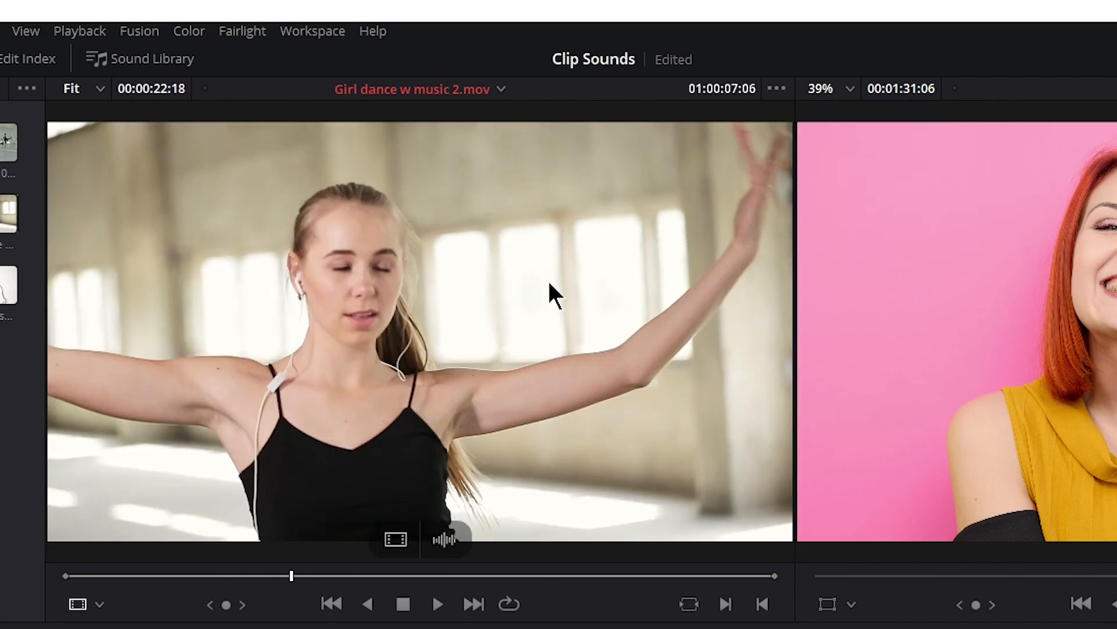
pyautogui.click(777, 88)
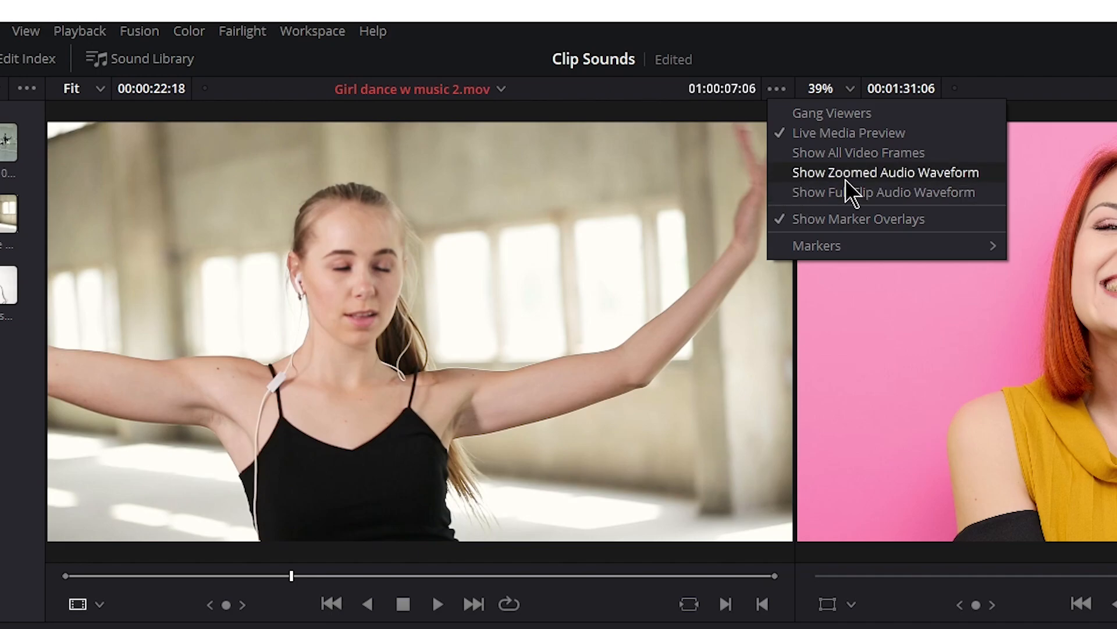
pyautogui.click(891, 172)
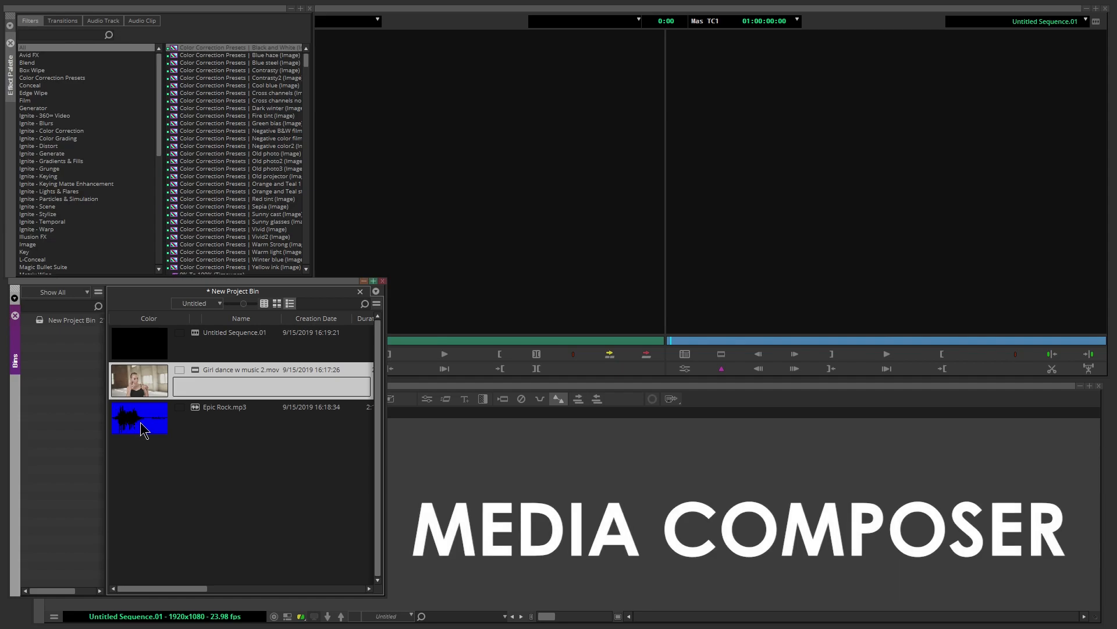
# Load Girl dance w music 2.mov into the Source monitor and bring up its options menu
pyautogui.doubleClick(138, 381)
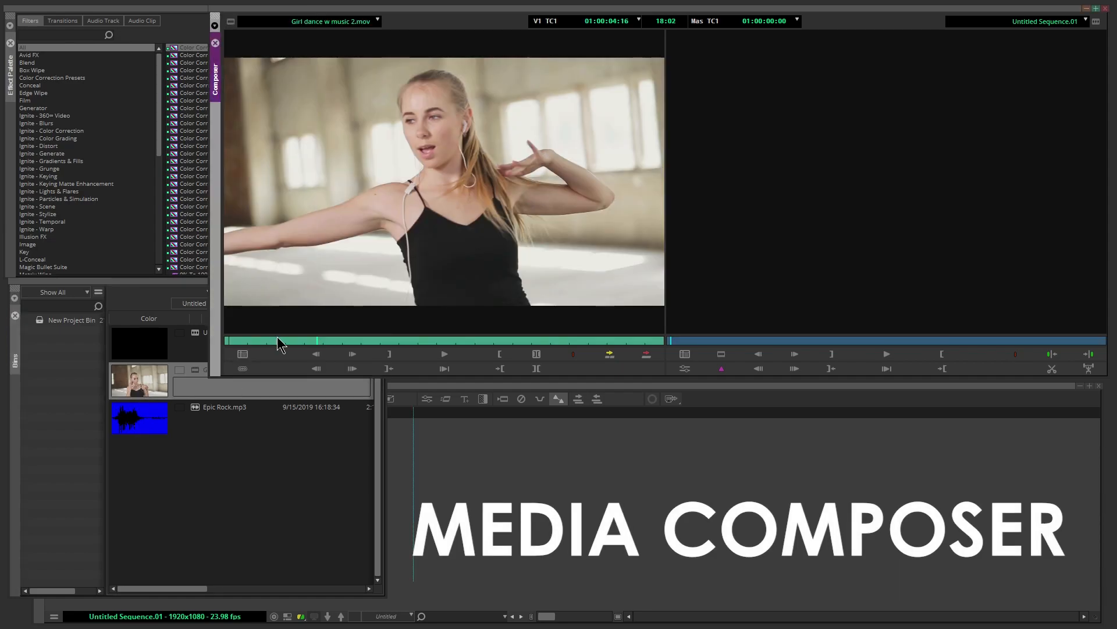
pyautogui.rightClick(428, 178)
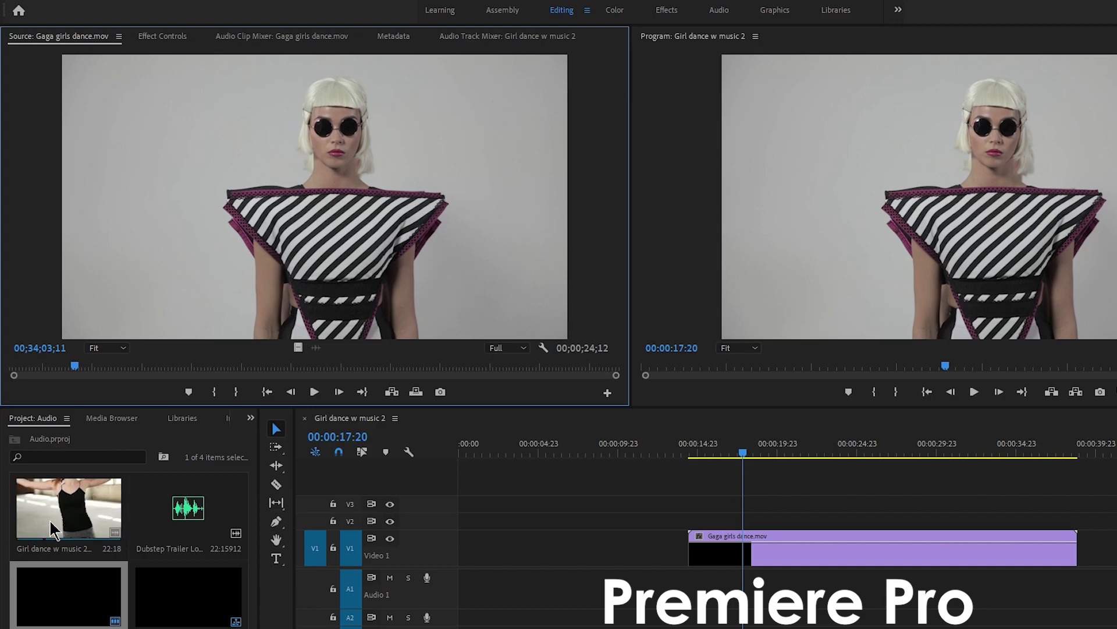
# Open Girl dance w music 2 from the Project panel in the Source Monitor
pyautogui.doubleClick(67, 510)
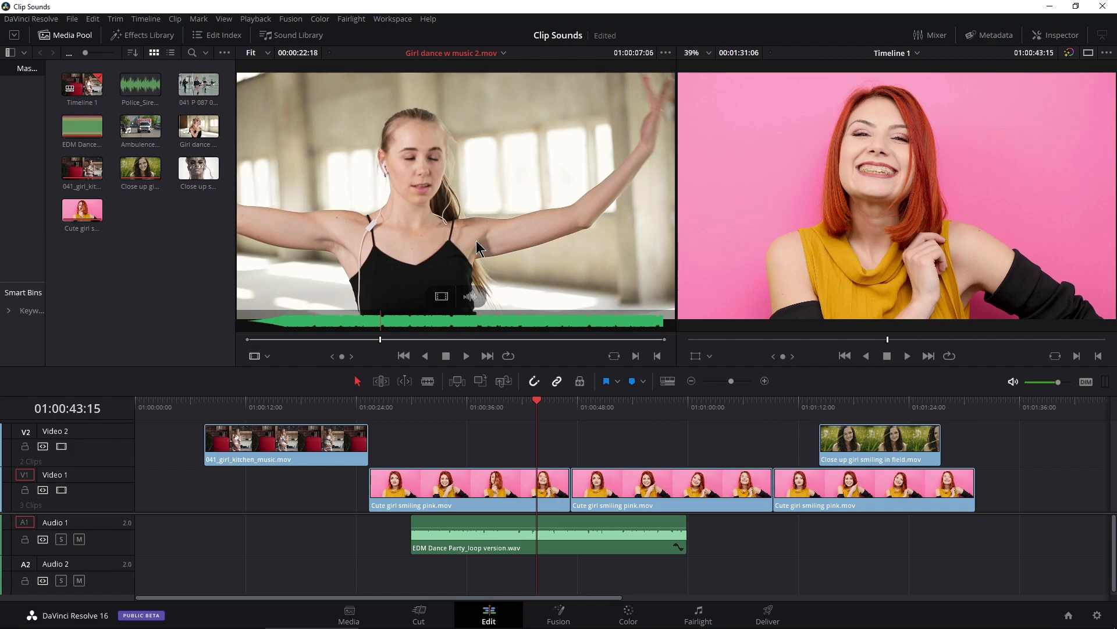
# Load Ambulence w SIREN.mov from the Media Pool into the Source viewer
pyautogui.click(140, 127)
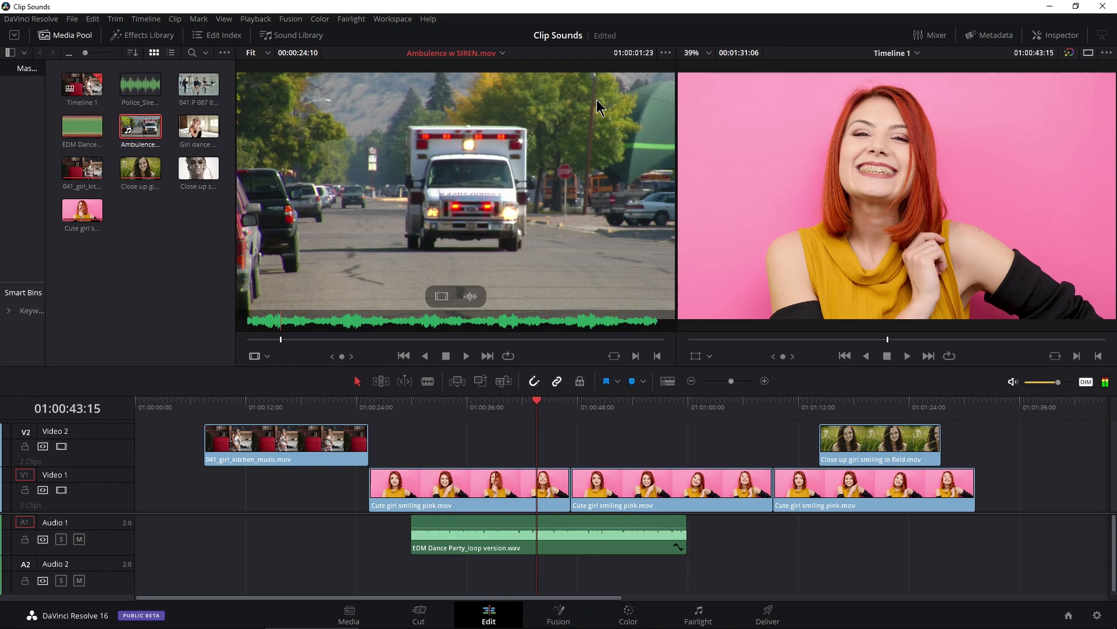
pyautogui.click(666, 52)
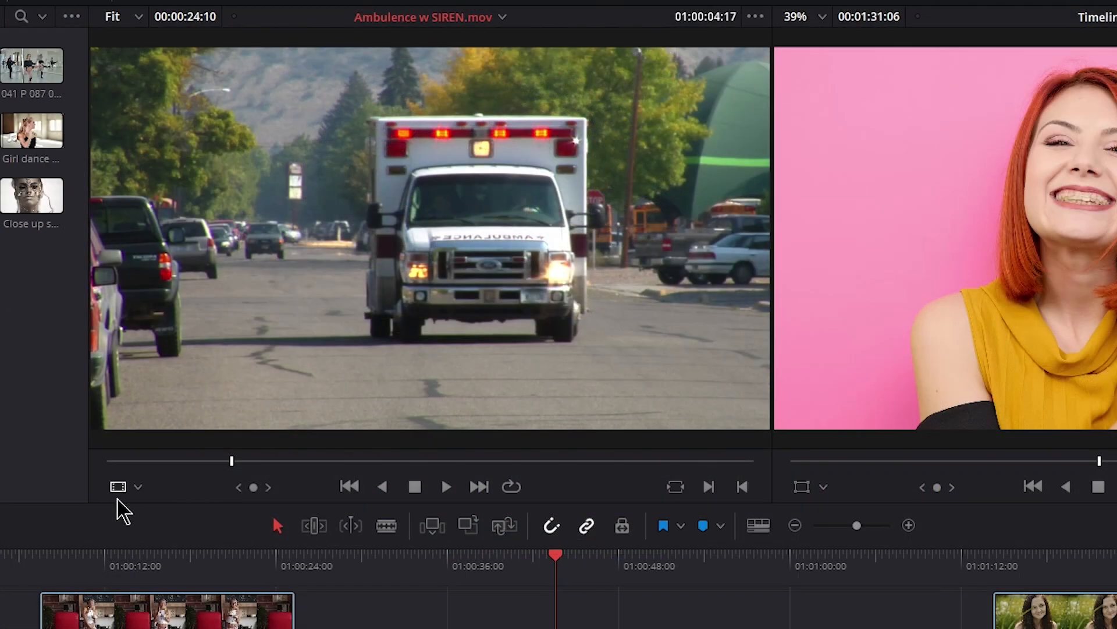
pyautogui.moveTo(139, 493)
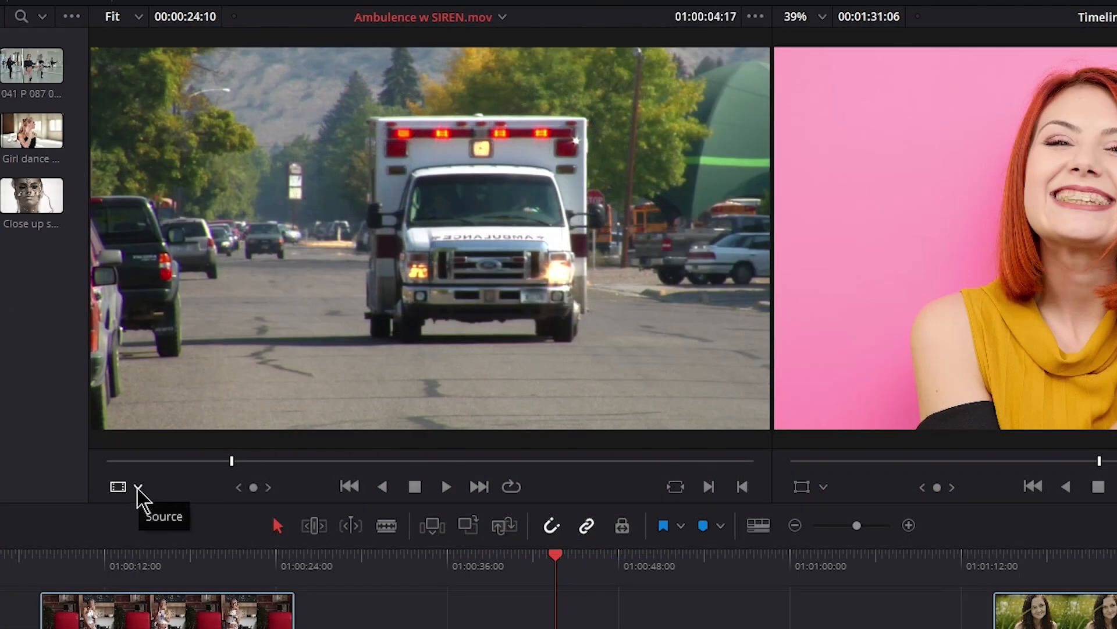
pyautogui.click(138, 488)
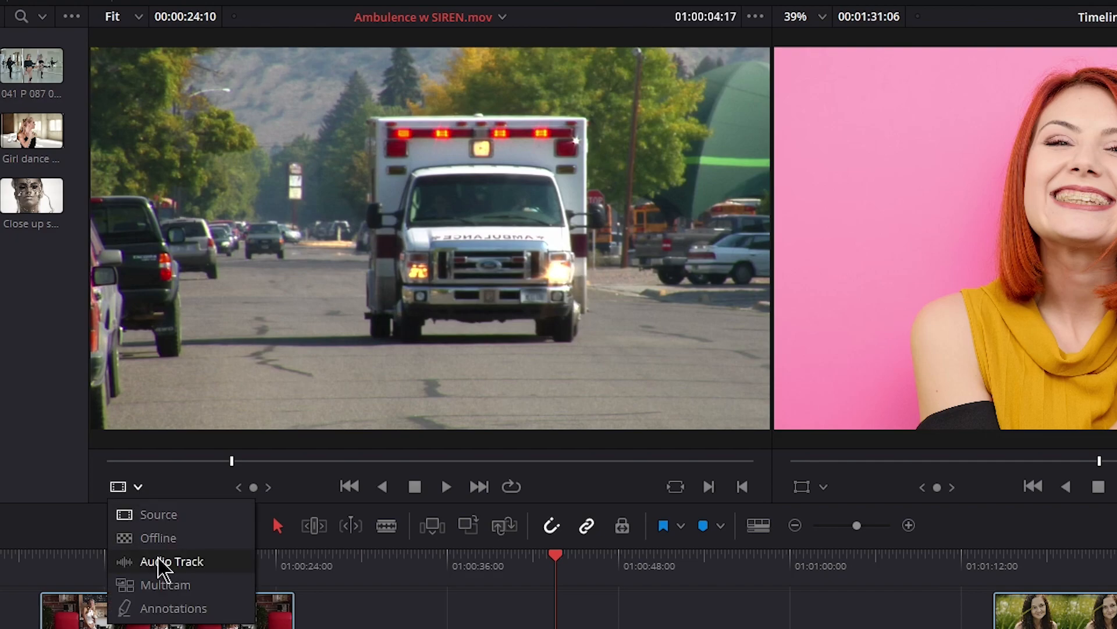
pyautogui.click(171, 561)
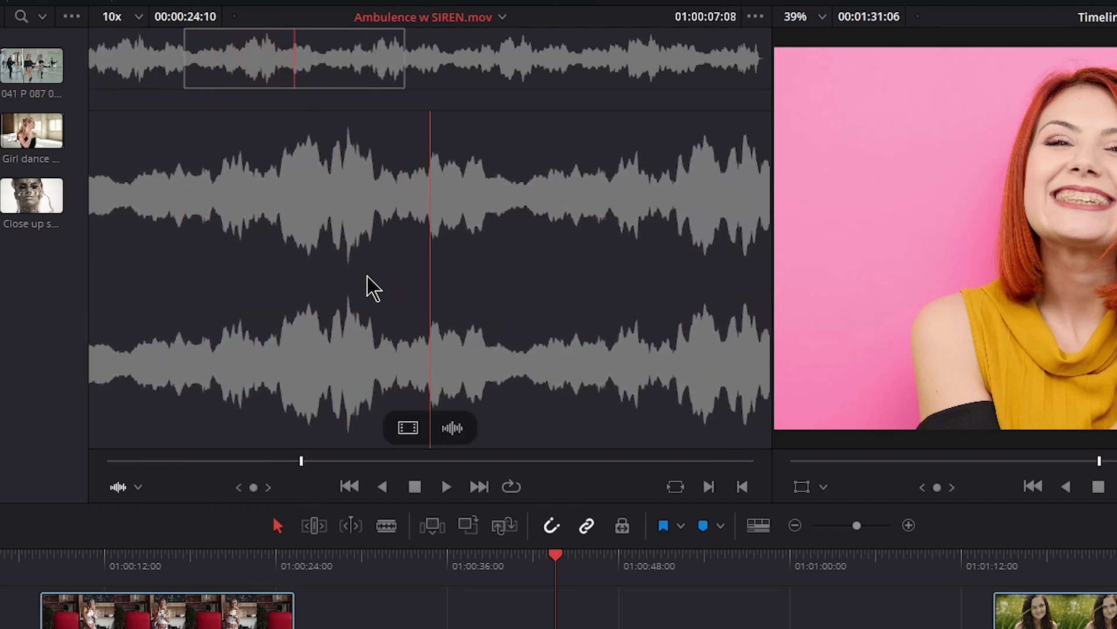
pyautogui.click(137, 487)
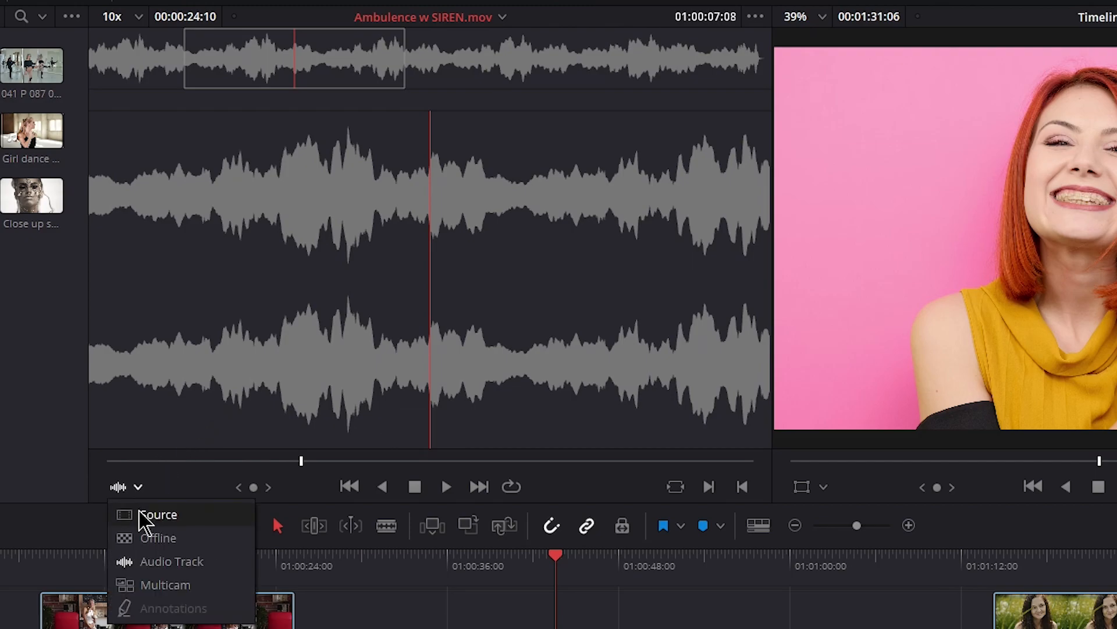
pyautogui.click(159, 515)
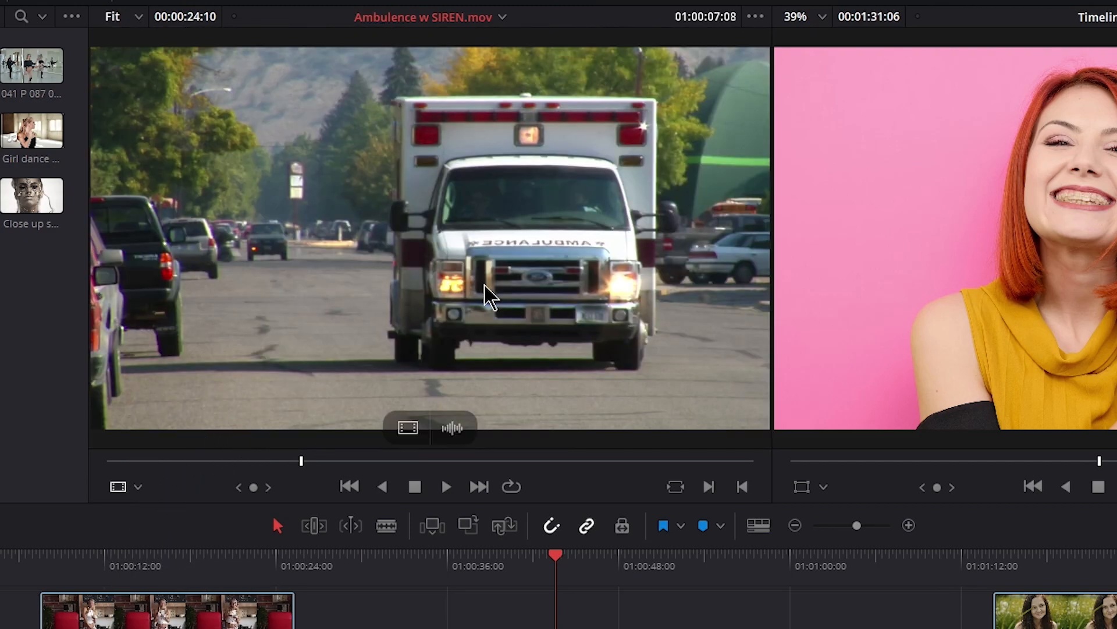
pyautogui.moveTo(378, 326)
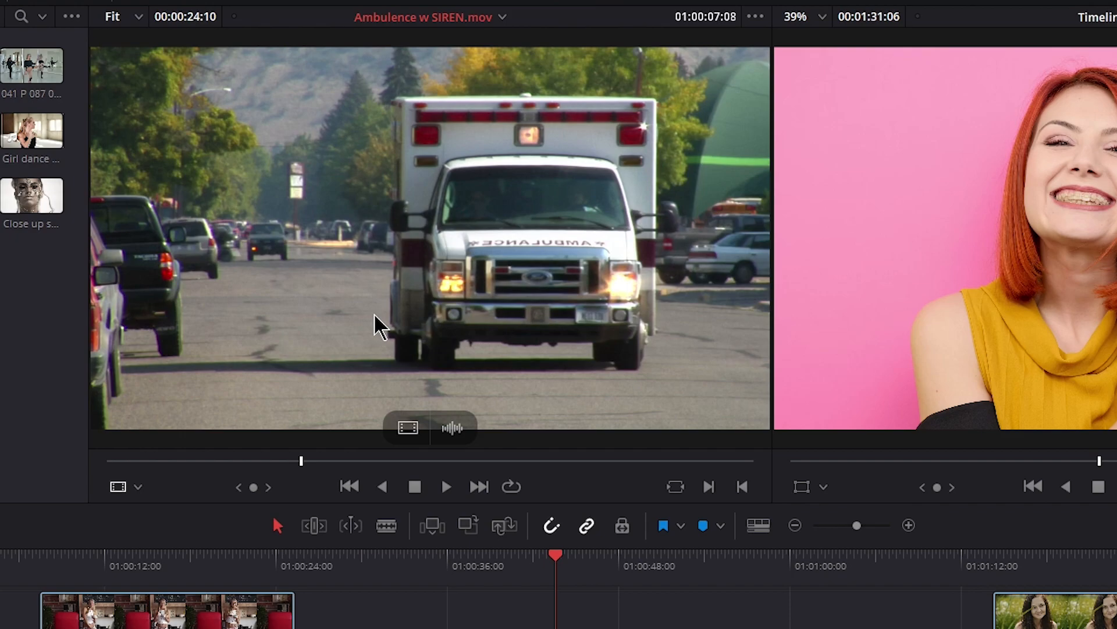
# Show the zoomed waveform on the ambulance clip, play it, and mark In at 01:00:05:15
pyautogui.click(755, 16)
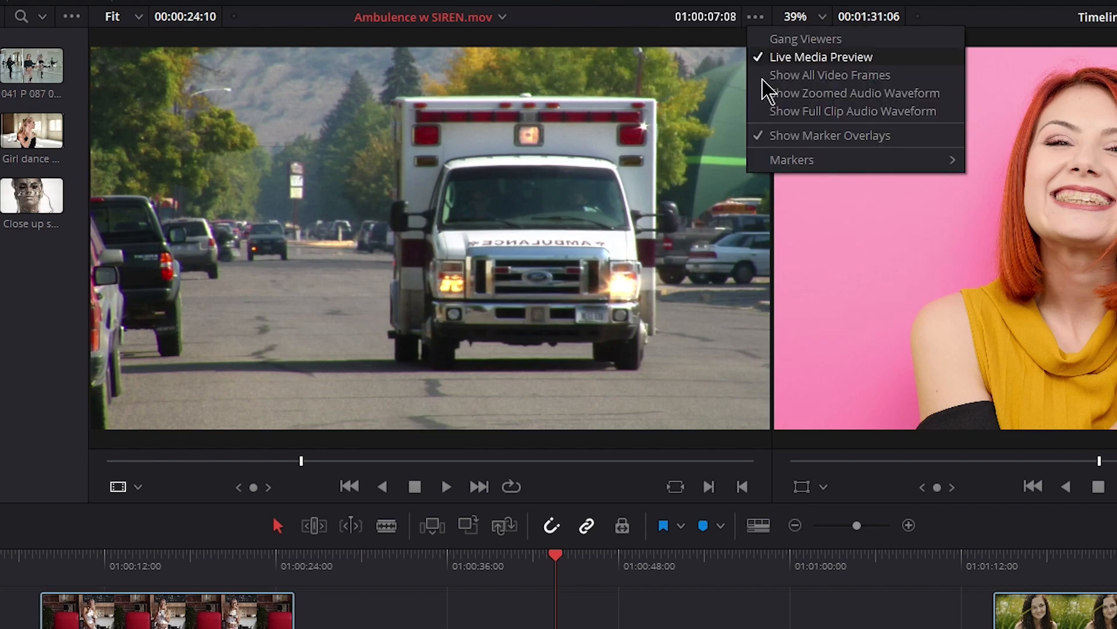
pyautogui.click(854, 111)
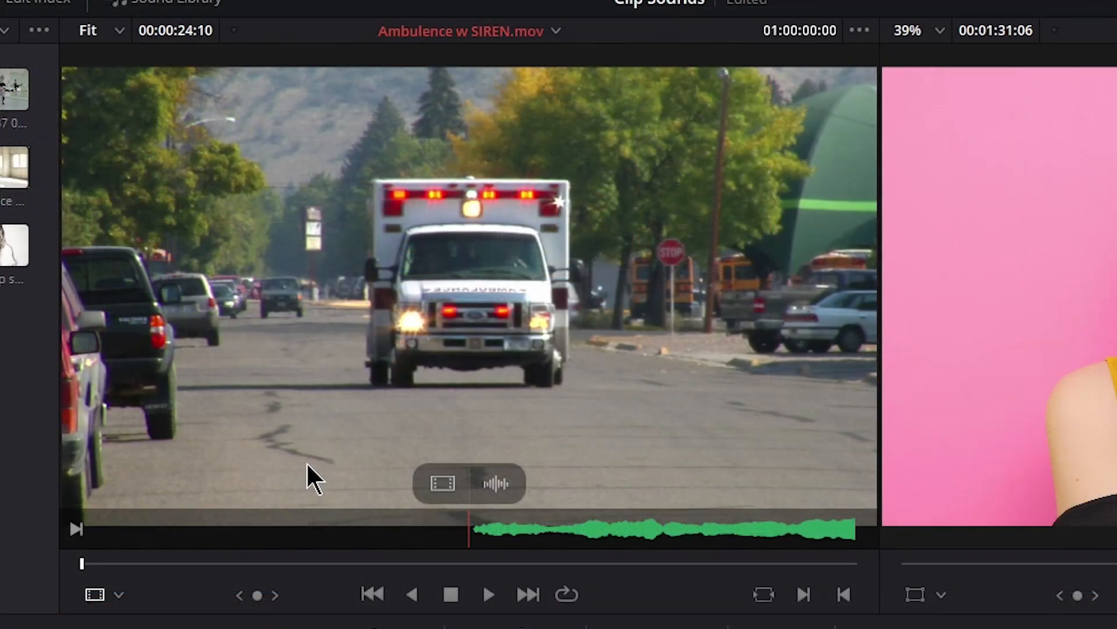
pyautogui.click(489, 594)
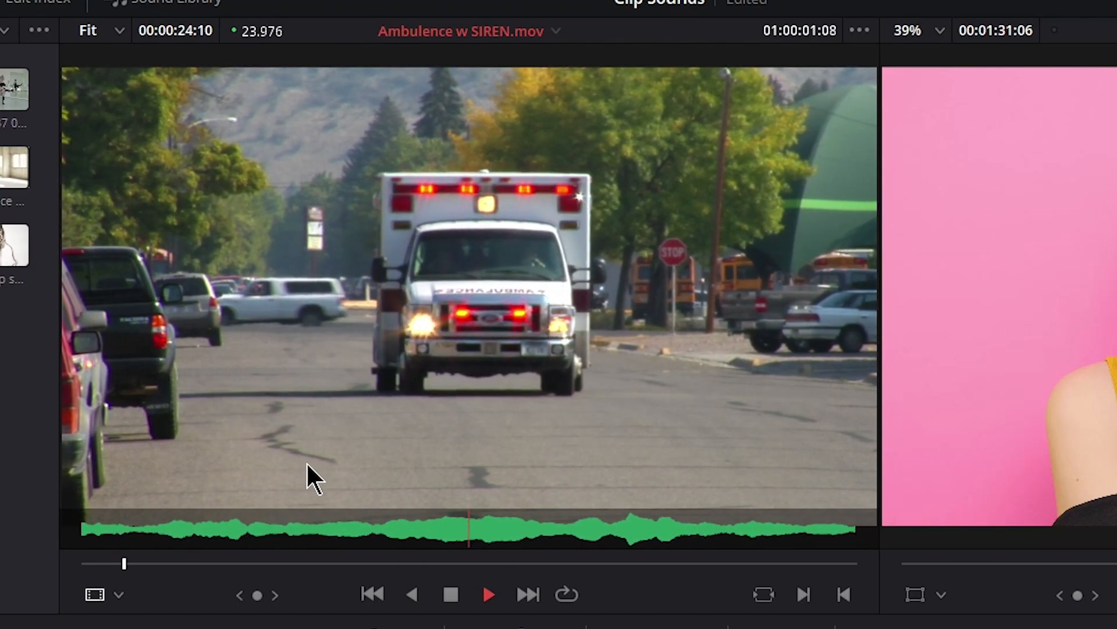
pyautogui.click(489, 594)
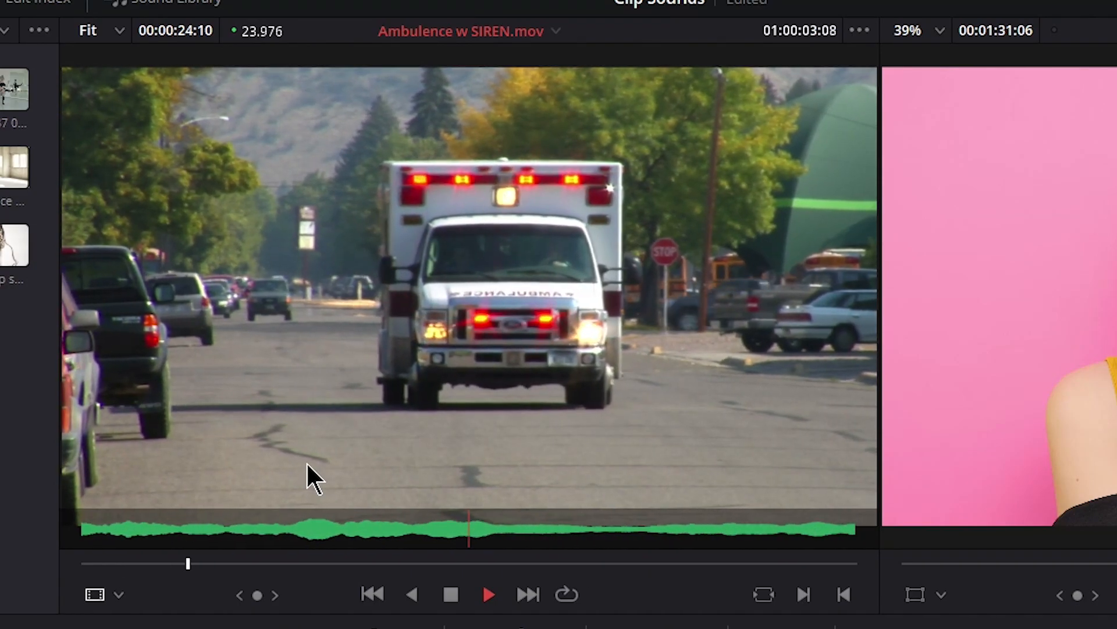
pyautogui.click(490, 594)
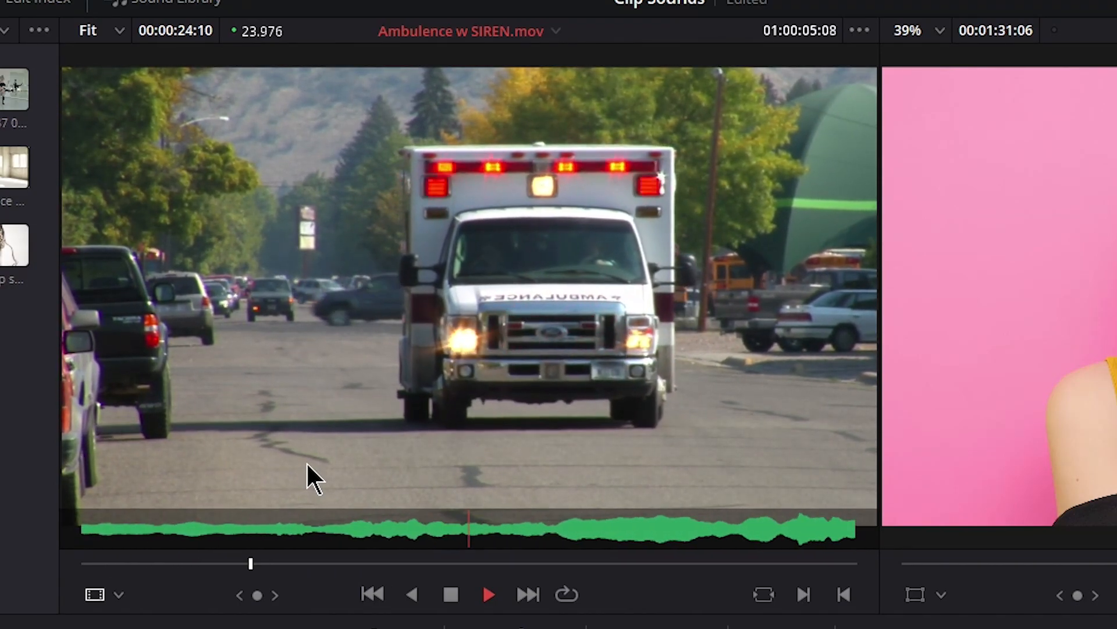
pyautogui.click(489, 594)
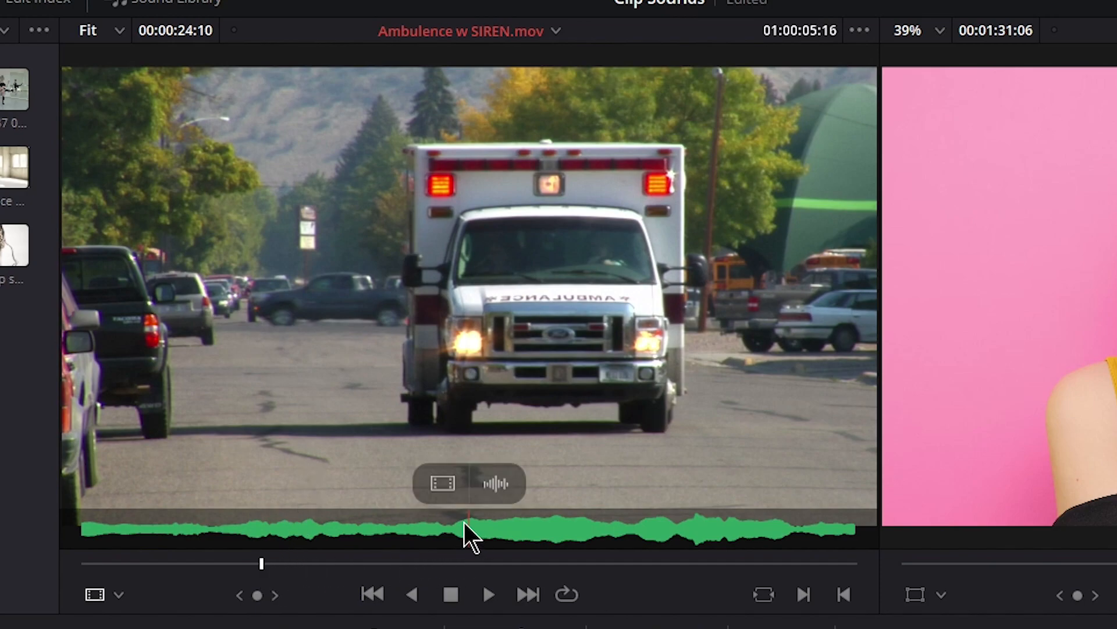
pyautogui.moveTo(266, 582)
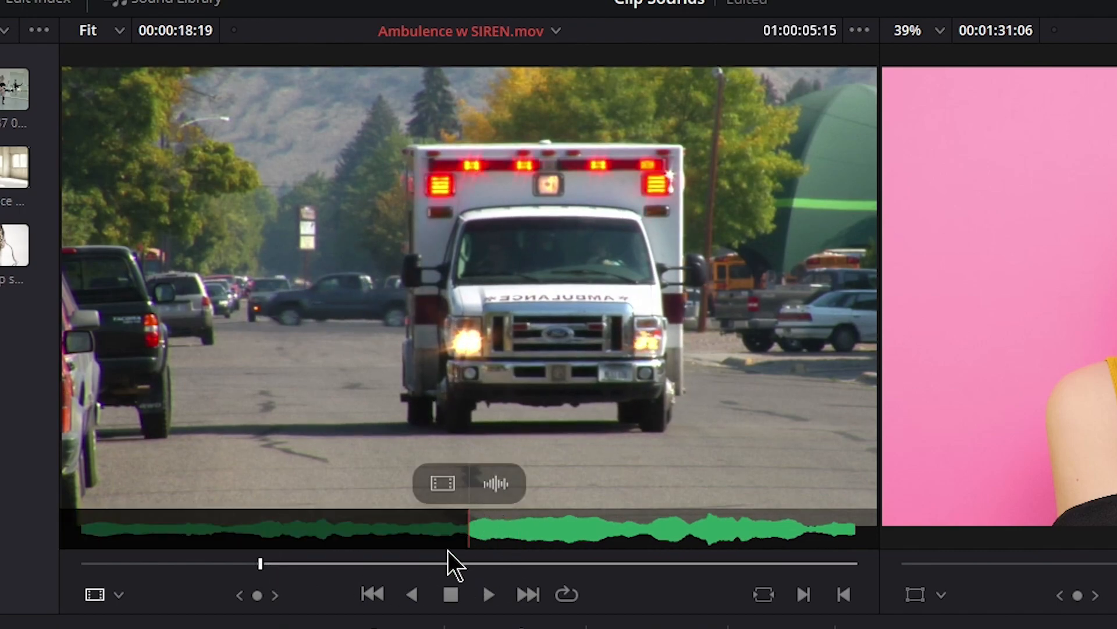
pyautogui.moveTo(522, 266)
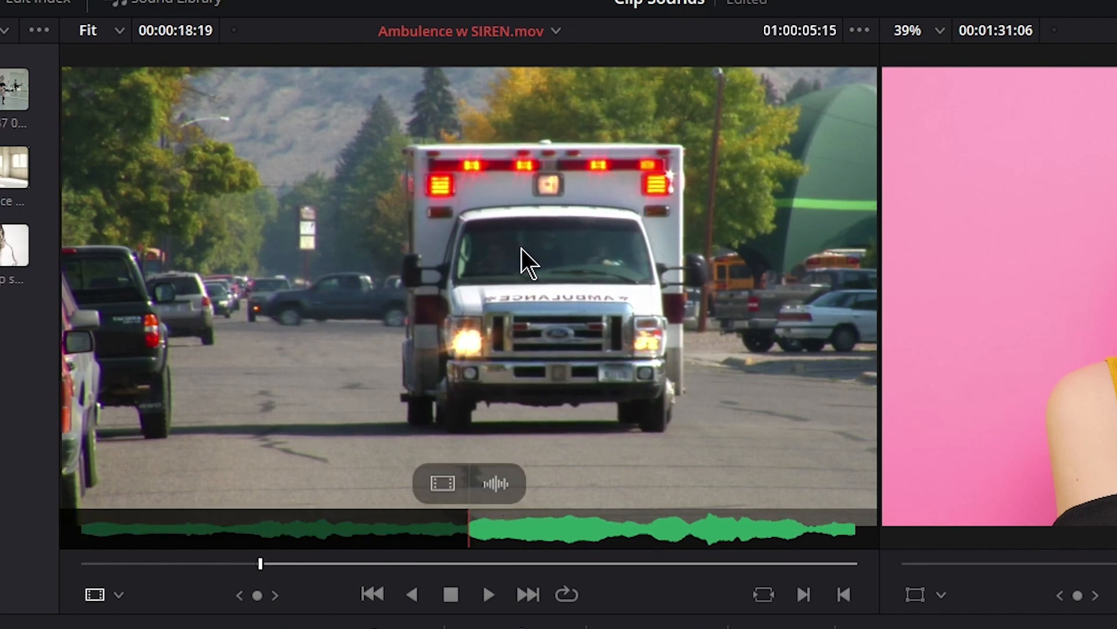
pyautogui.moveTo(270, 588)
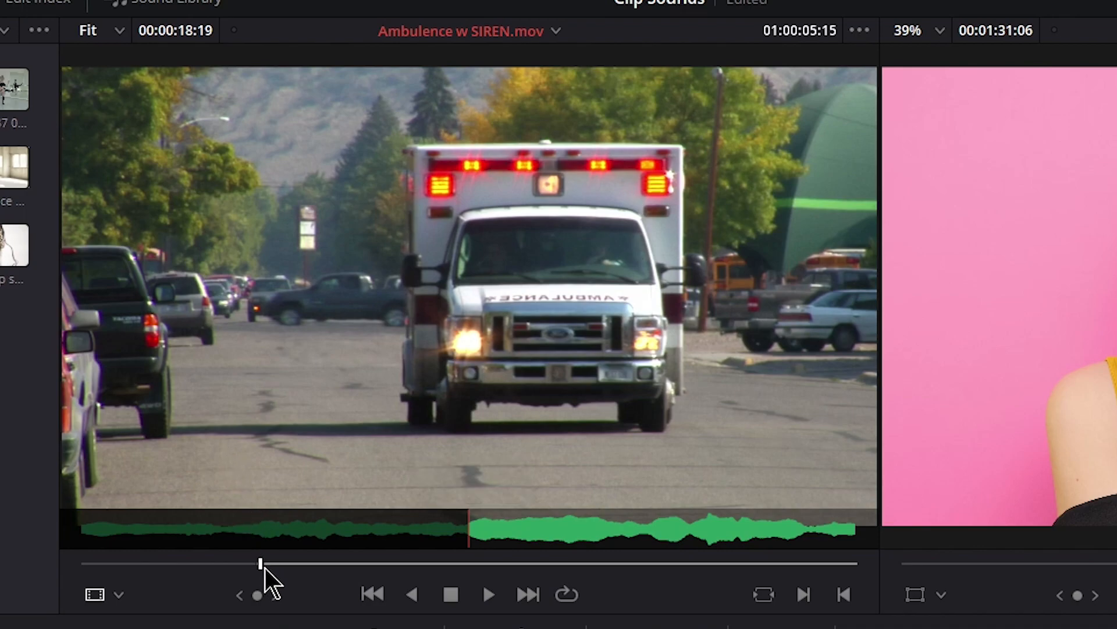
pyautogui.click(487, 594)
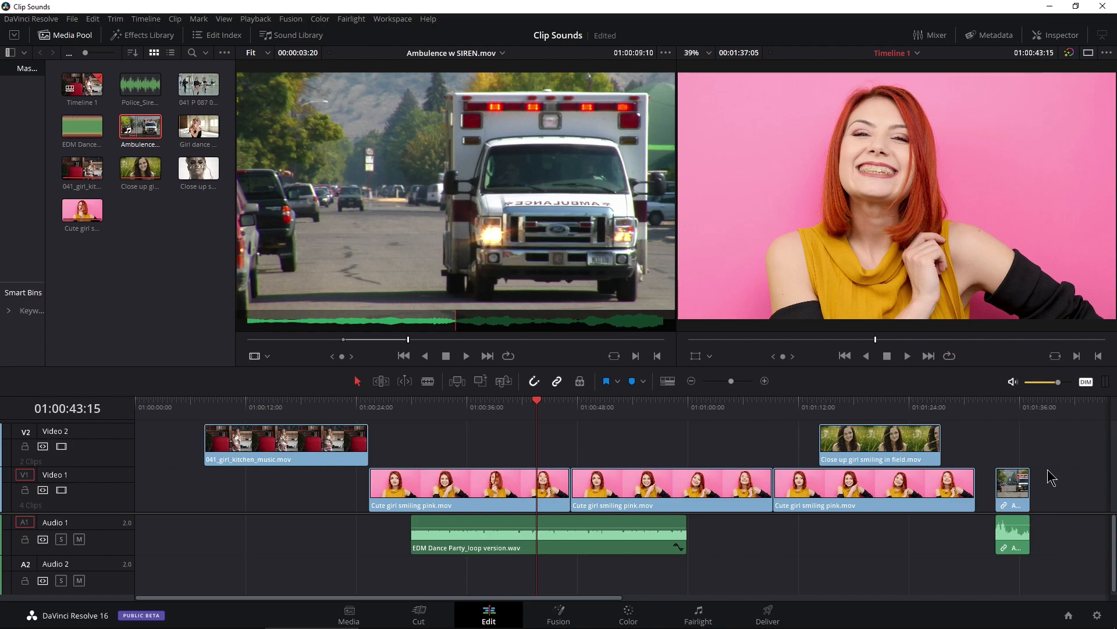
# Append the marked ambulance clip's video and audio after the last clip on V1/A1
pyautogui.click(1006, 401)
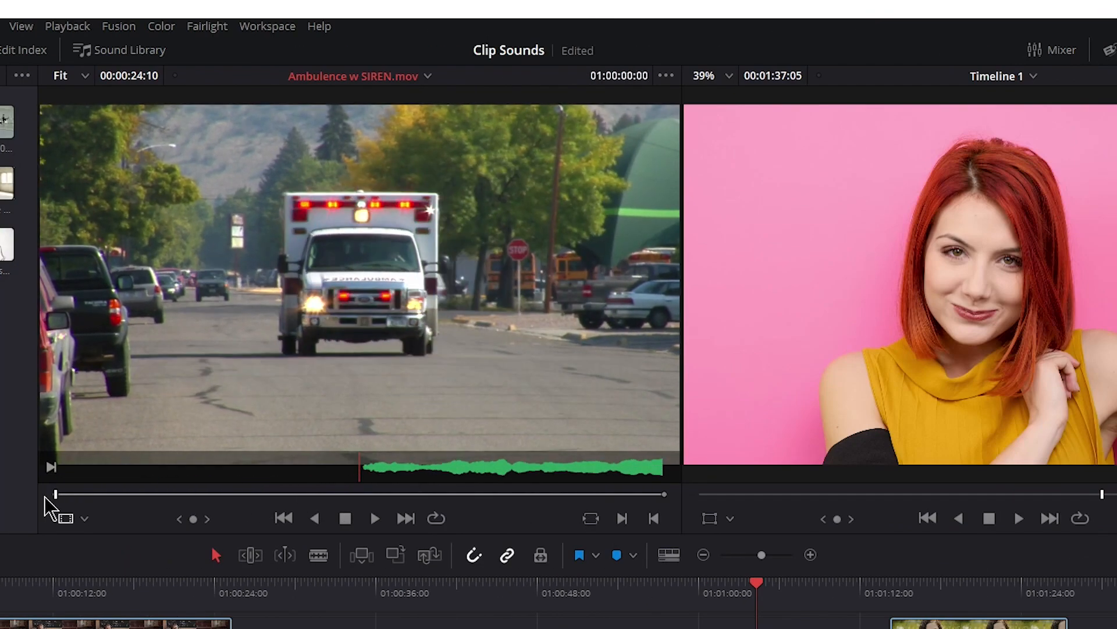
# Enable the full-clip audio waveform overlay on Ambulence w SIREN.mov and play it
pyautogui.click(666, 75)
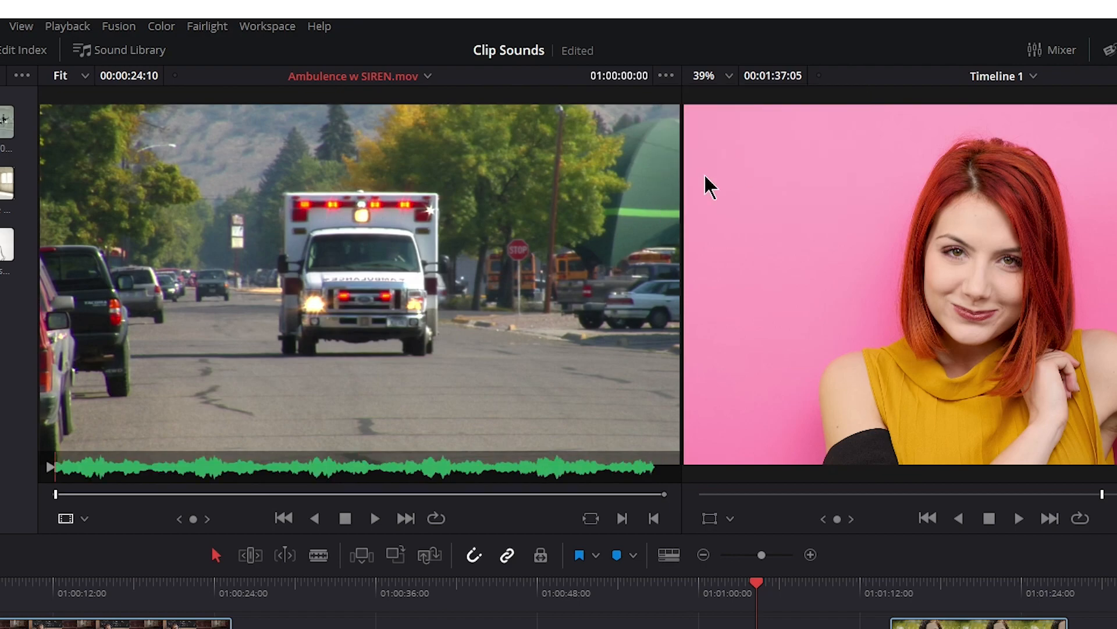
pyautogui.moveTo(371, 516)
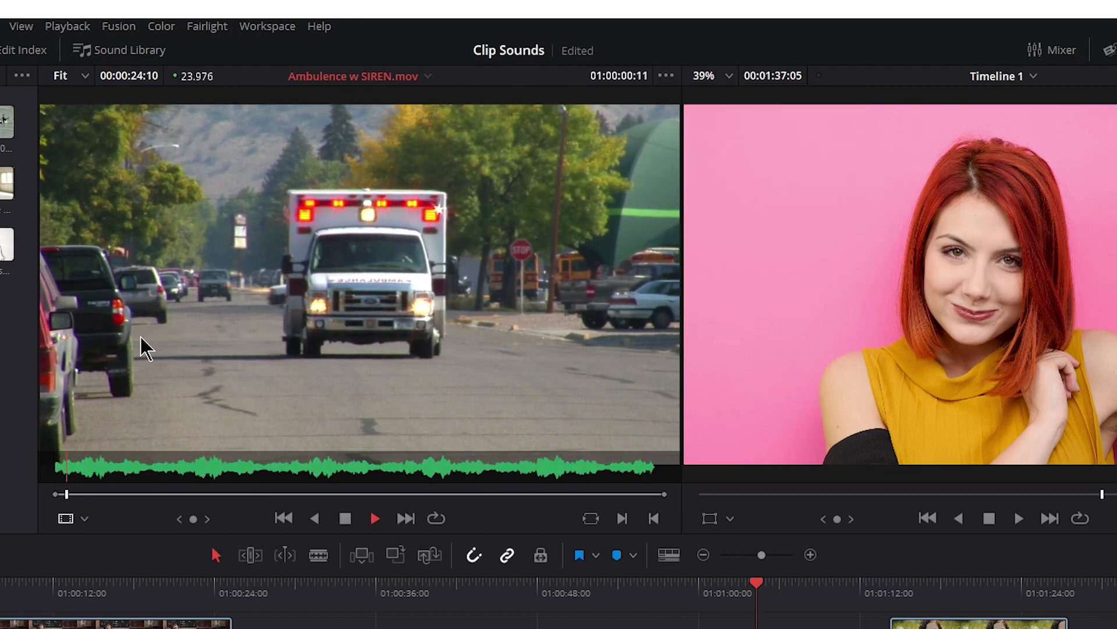
pyautogui.click(376, 518)
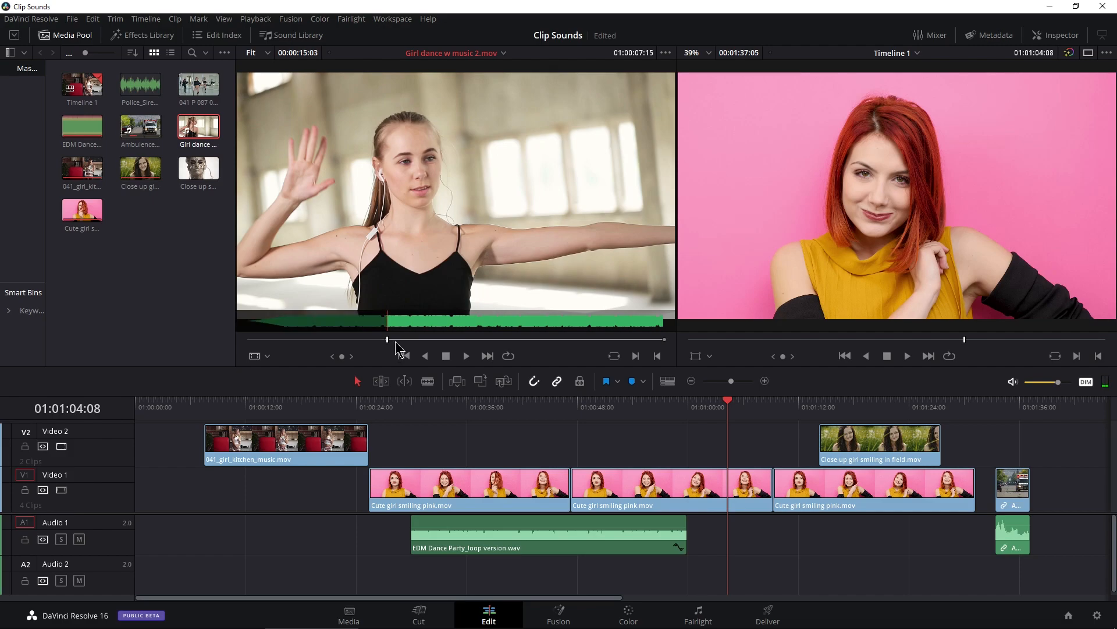
# Play Girl dance w music 2.mov, mark a section, and place only its audio on Audio 1
pyautogui.click(466, 356)
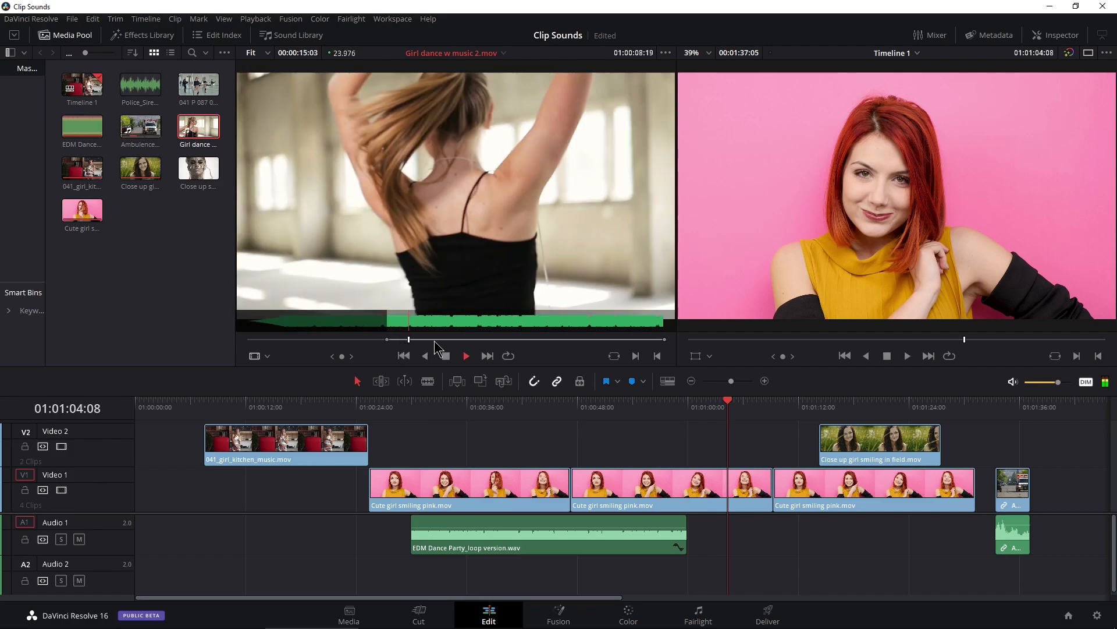
pyautogui.moveTo(410, 340); pyautogui.dragTo(590, 339)
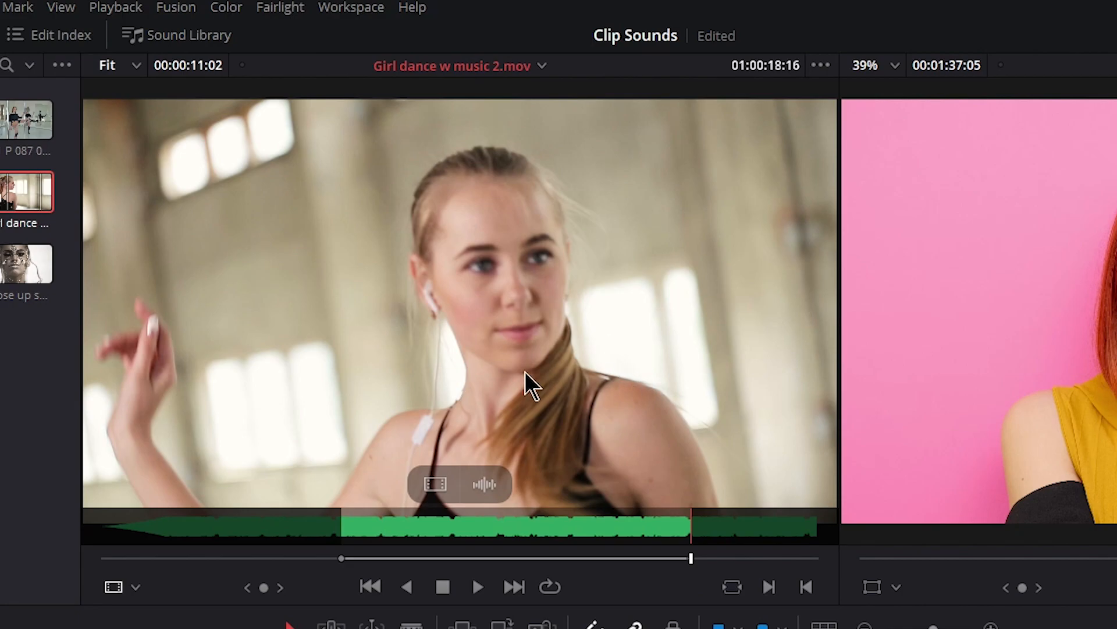
pyautogui.moveTo(484, 494)
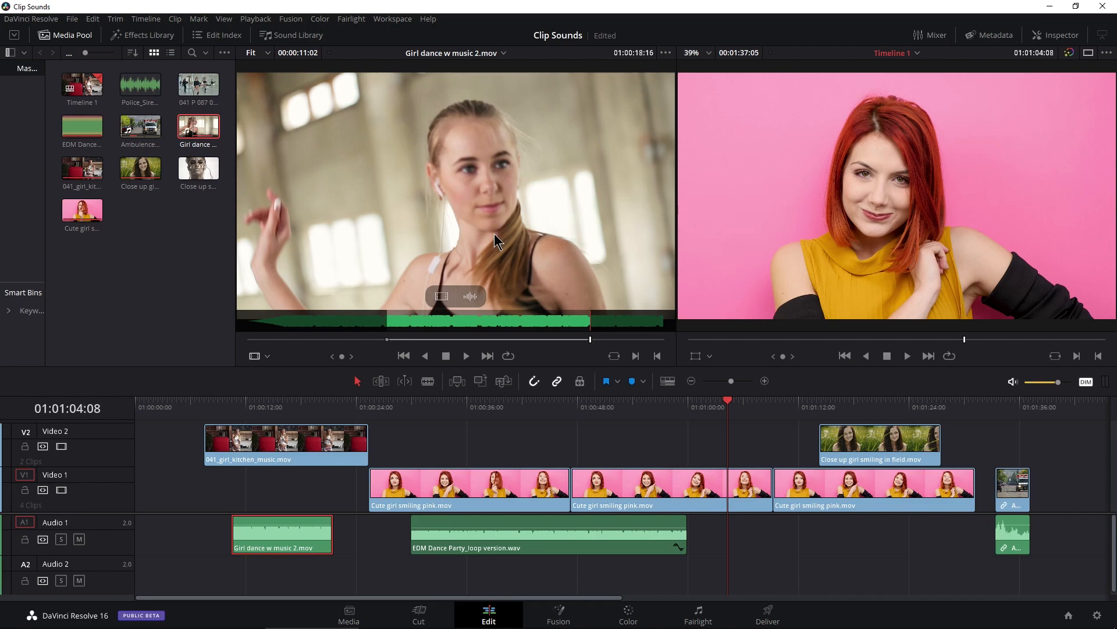
pyautogui.click(222, 407)
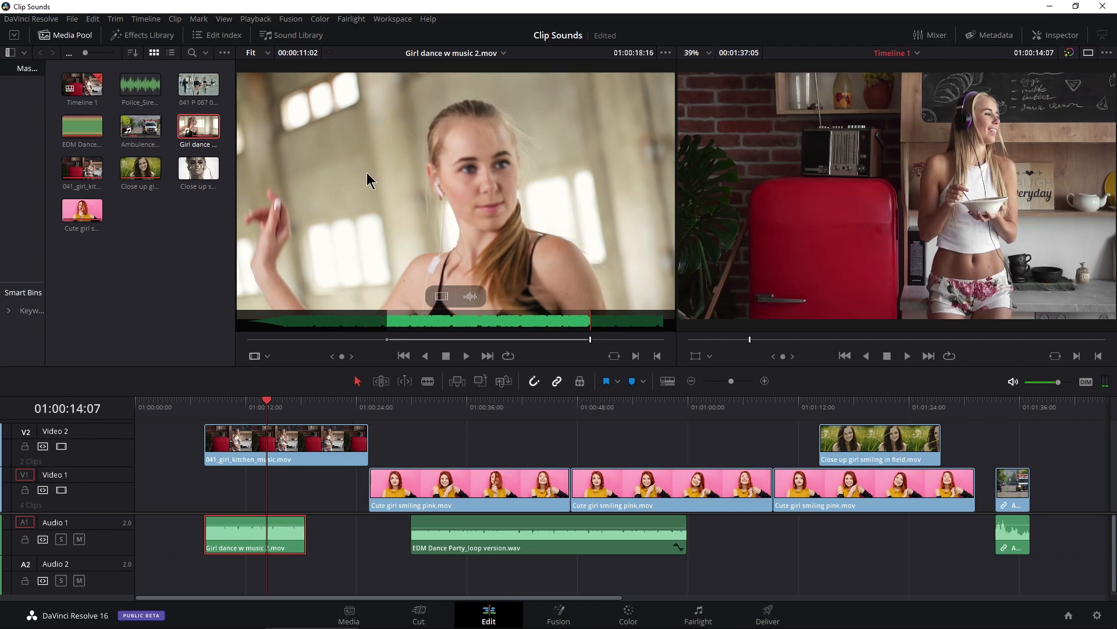
pyautogui.moveTo(349, 326)
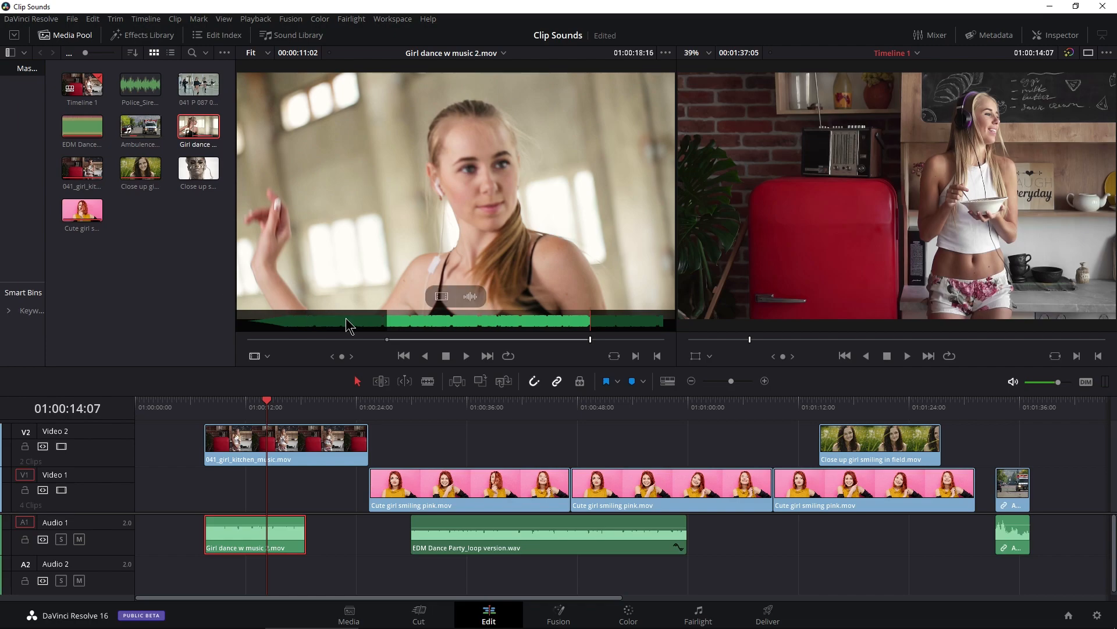
pyautogui.moveTo(388, 345)
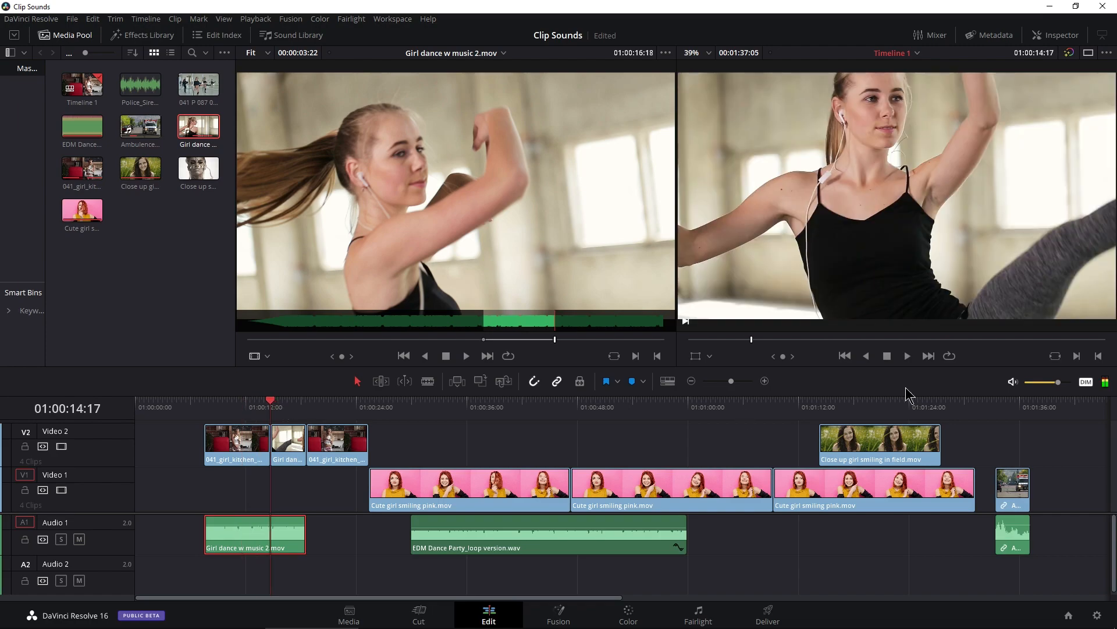
pyautogui.moveTo(254, 412)
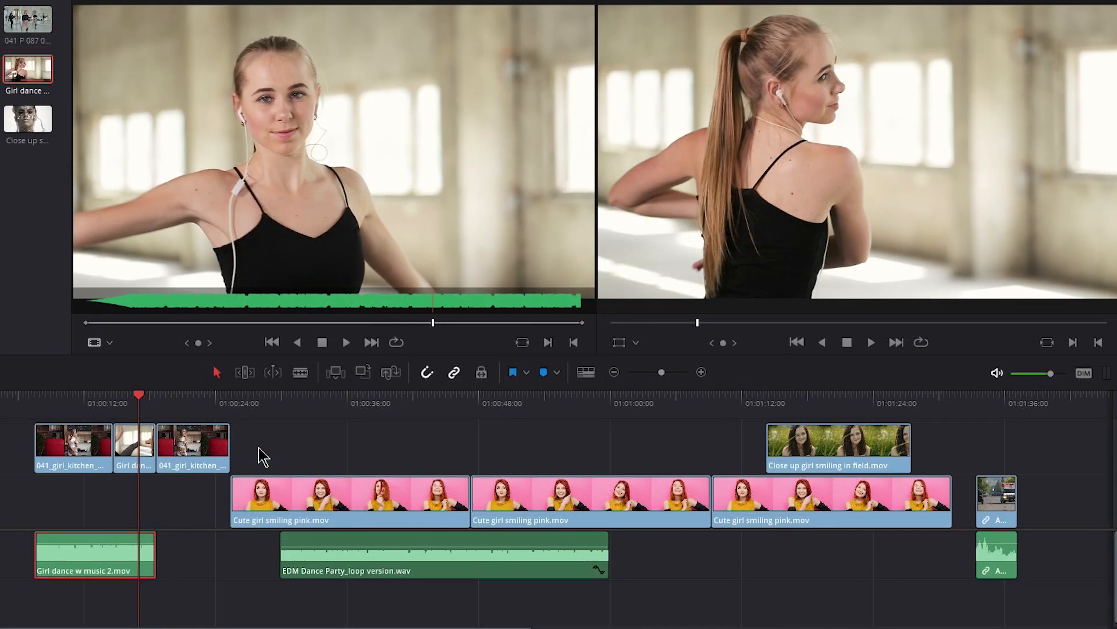
pyautogui.moveTo(315, 143)
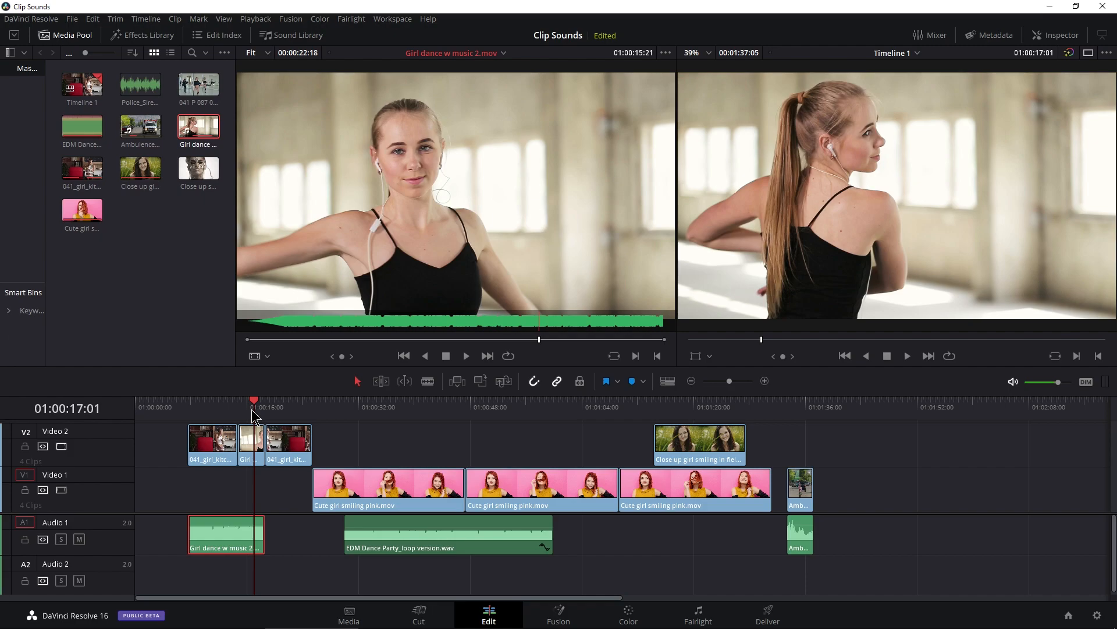
pyautogui.moveTo(262, 414)
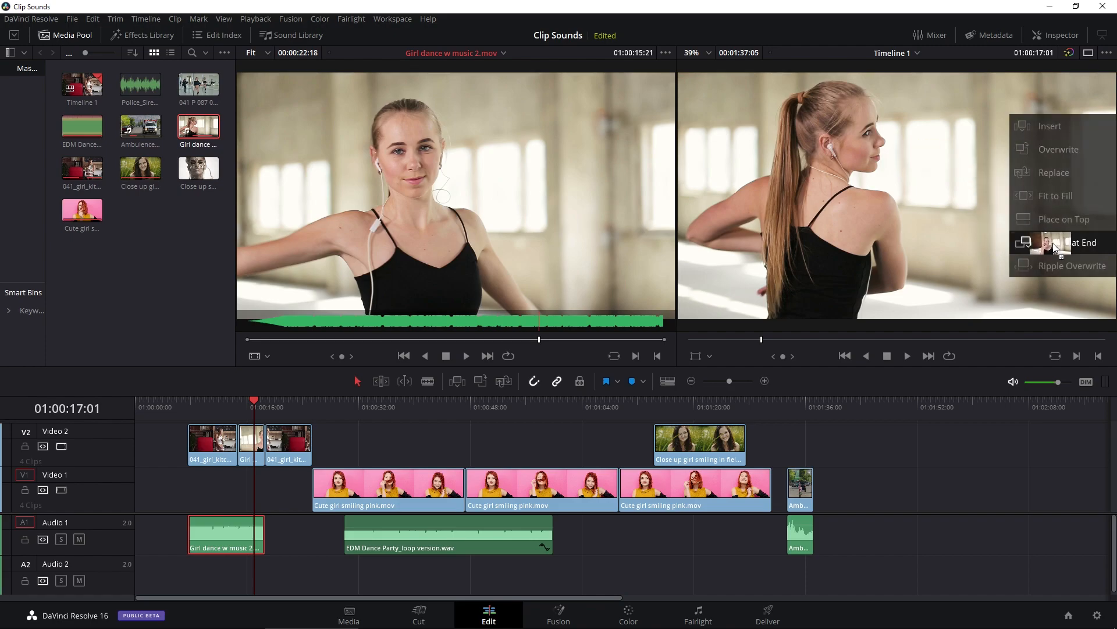
# Drop the dance clip on Append at End to add its audio after the ambulance clip
pyautogui.click(1083, 242)
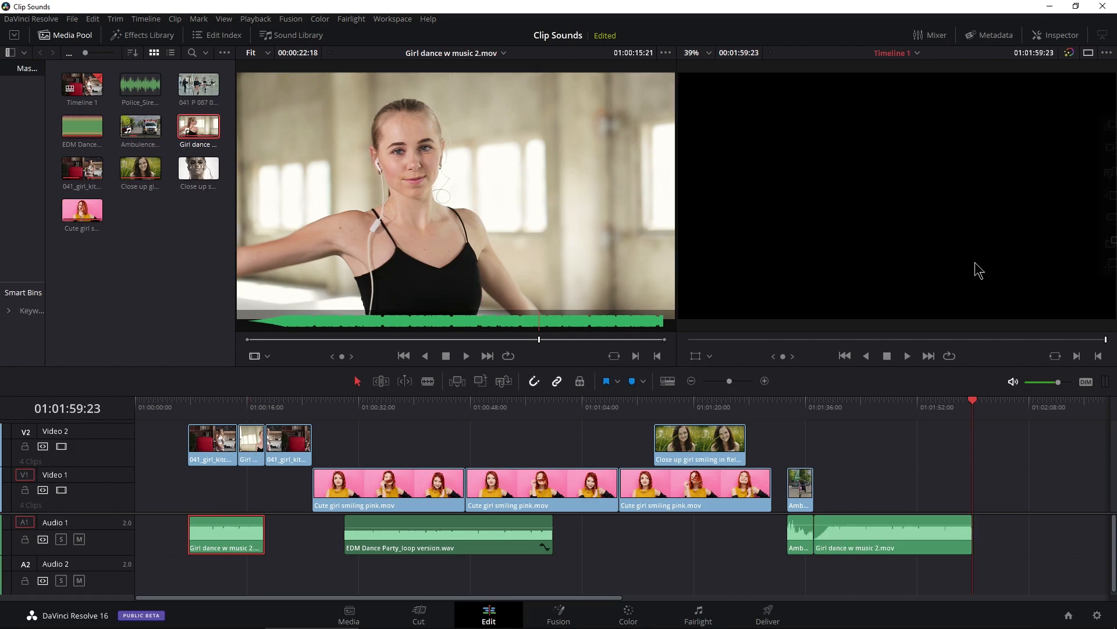
pyautogui.moveTo(576, 308)
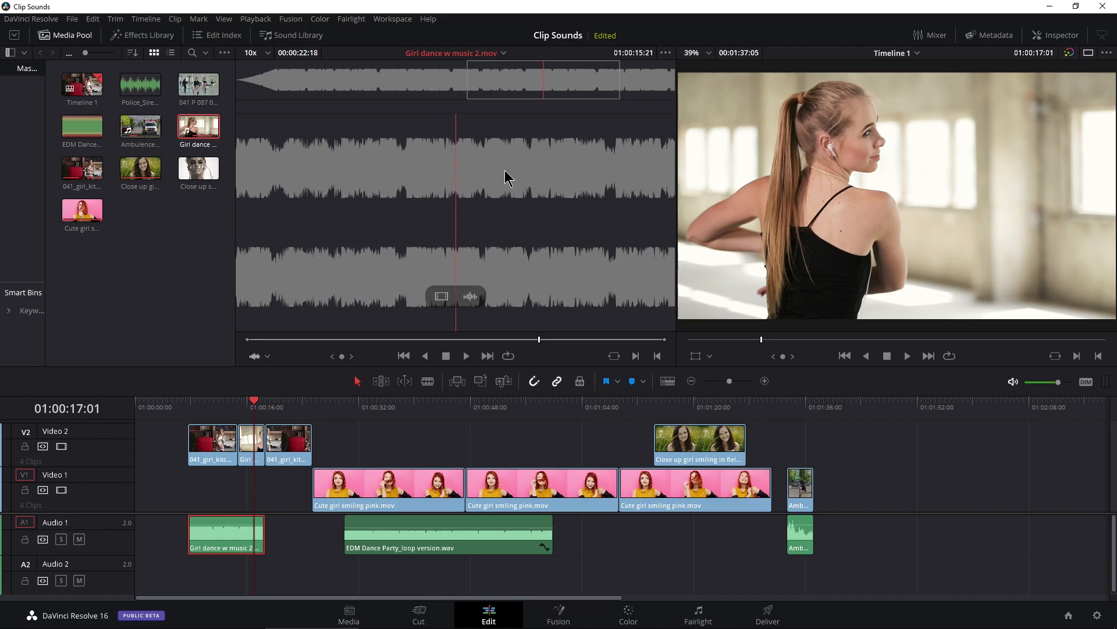
# Switch the source viewer mode from Audio Track back to Source to show the dance clip's picture
pyautogui.click(267, 356)
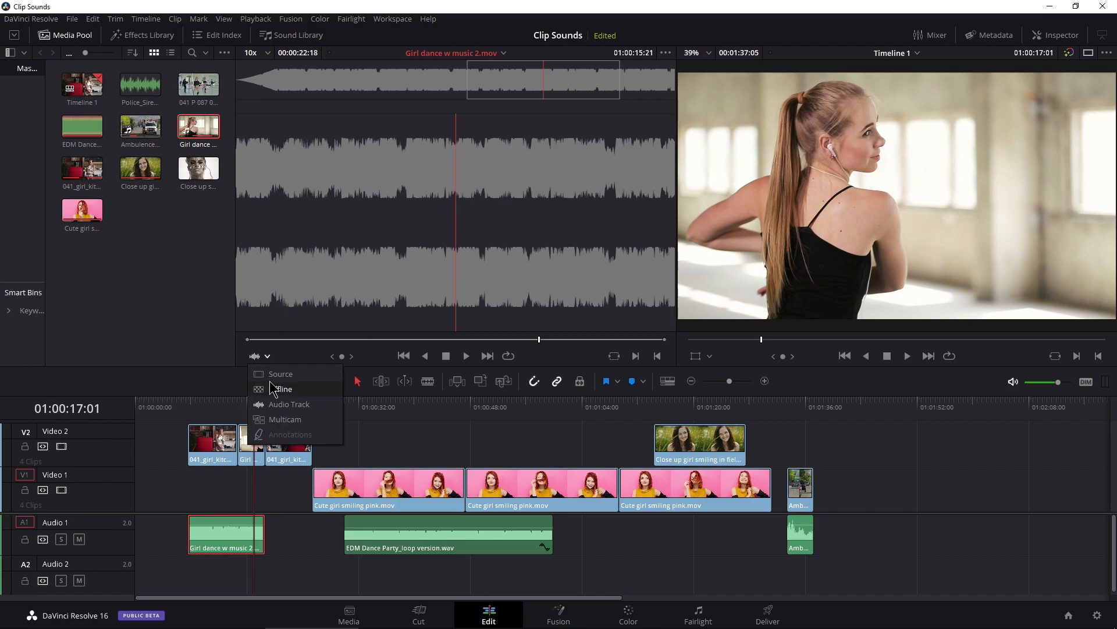
pyautogui.click(283, 389)
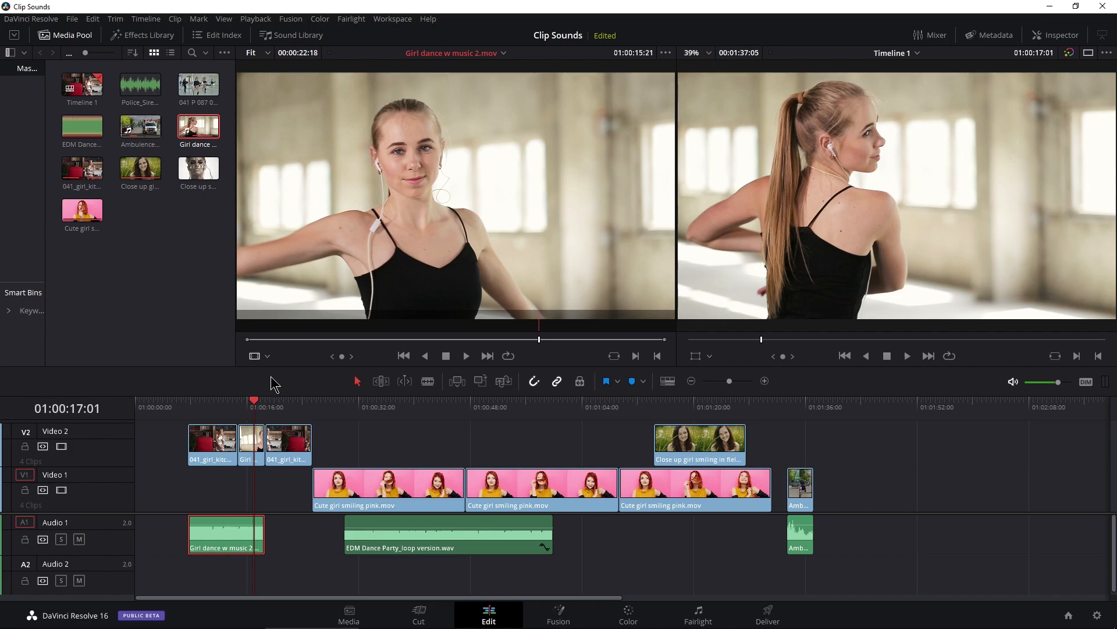
pyautogui.click(267, 356)
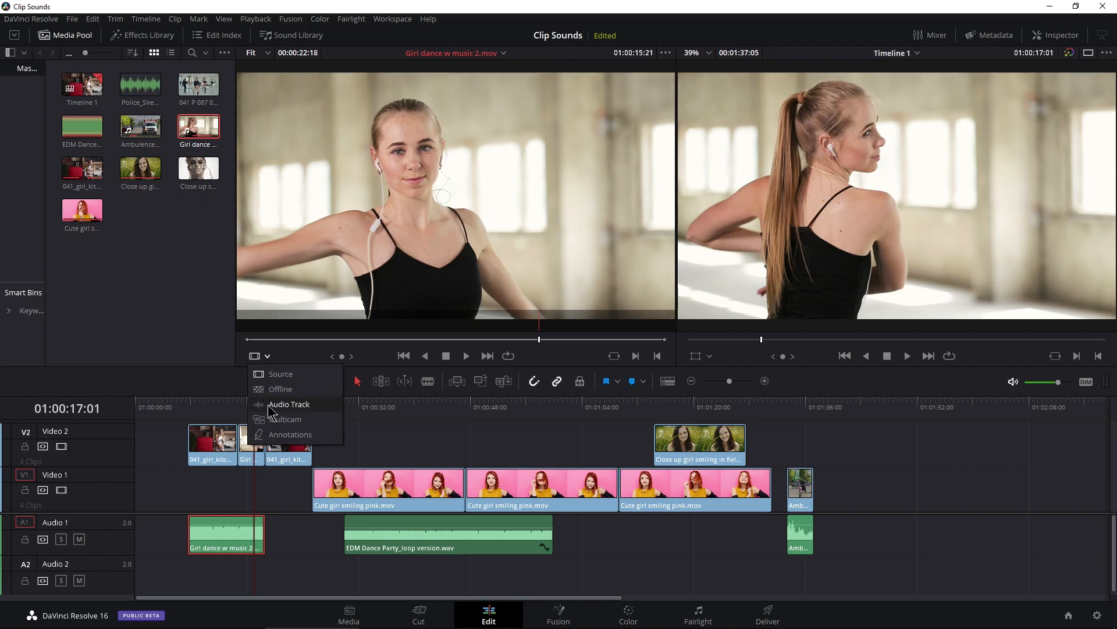
pyautogui.click(269, 376)
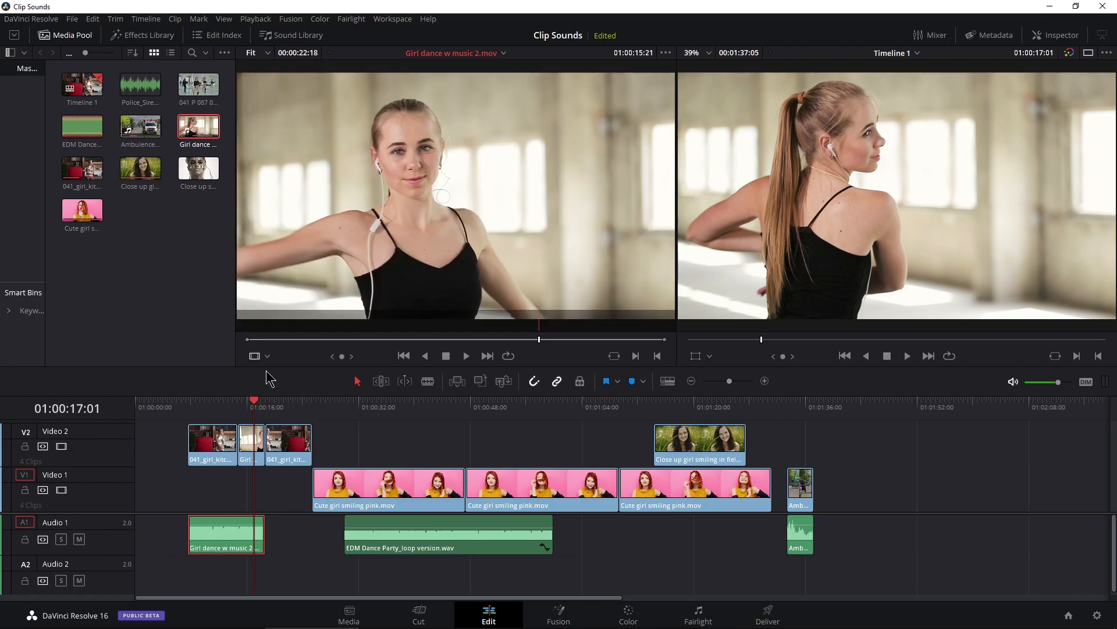
pyautogui.moveTo(491, 327)
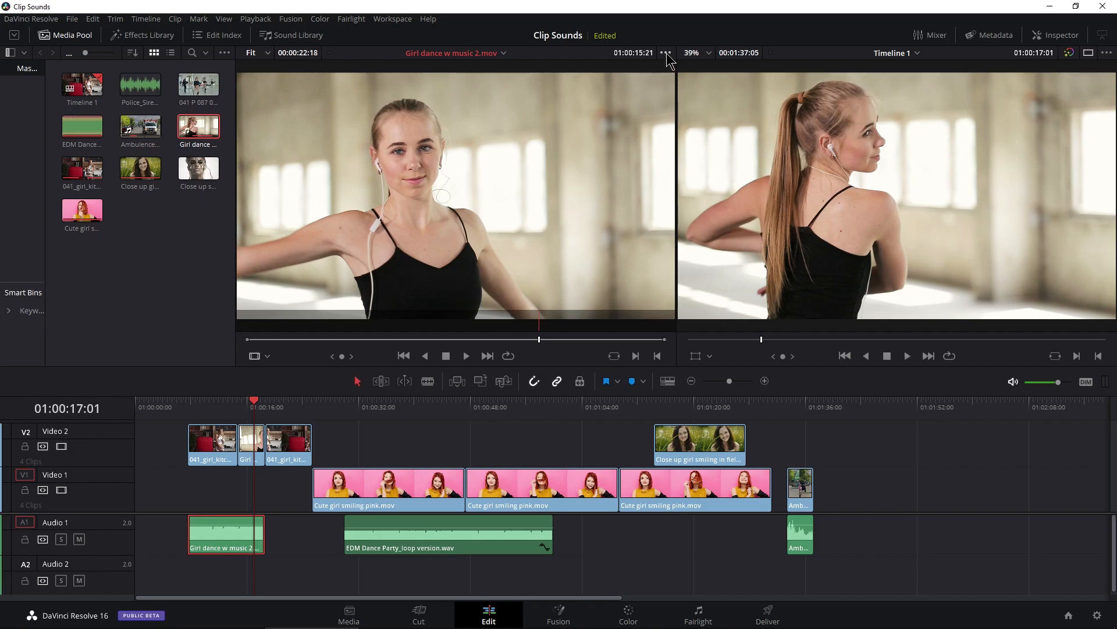
pyautogui.click(664, 52)
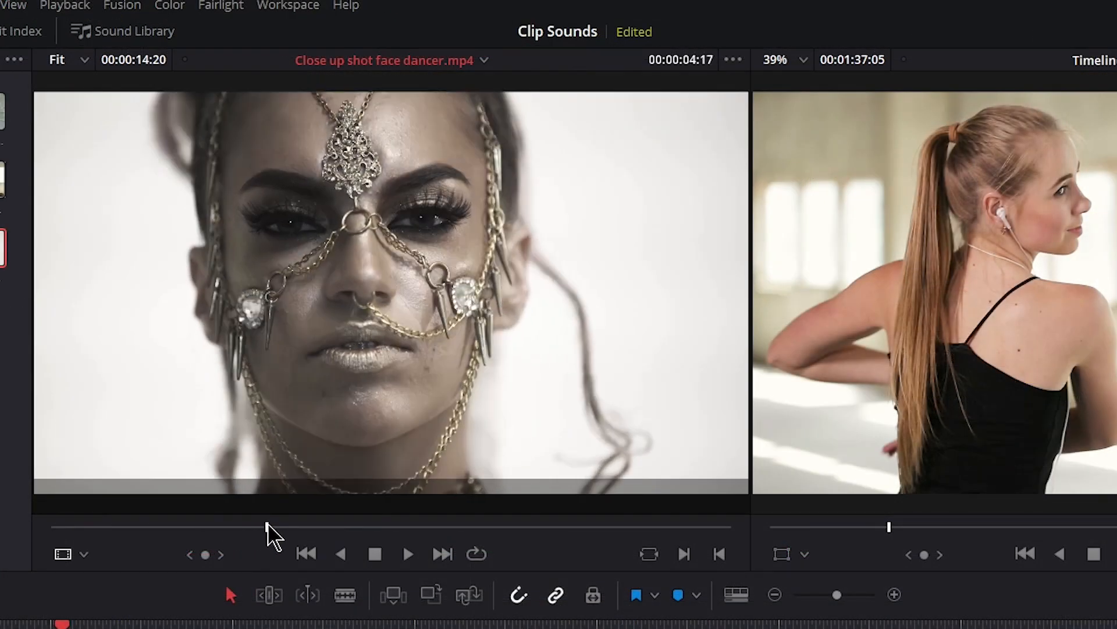
# Scrub through the close-up face dancer clip at two points along its jog bar
pyautogui.click(731, 59)
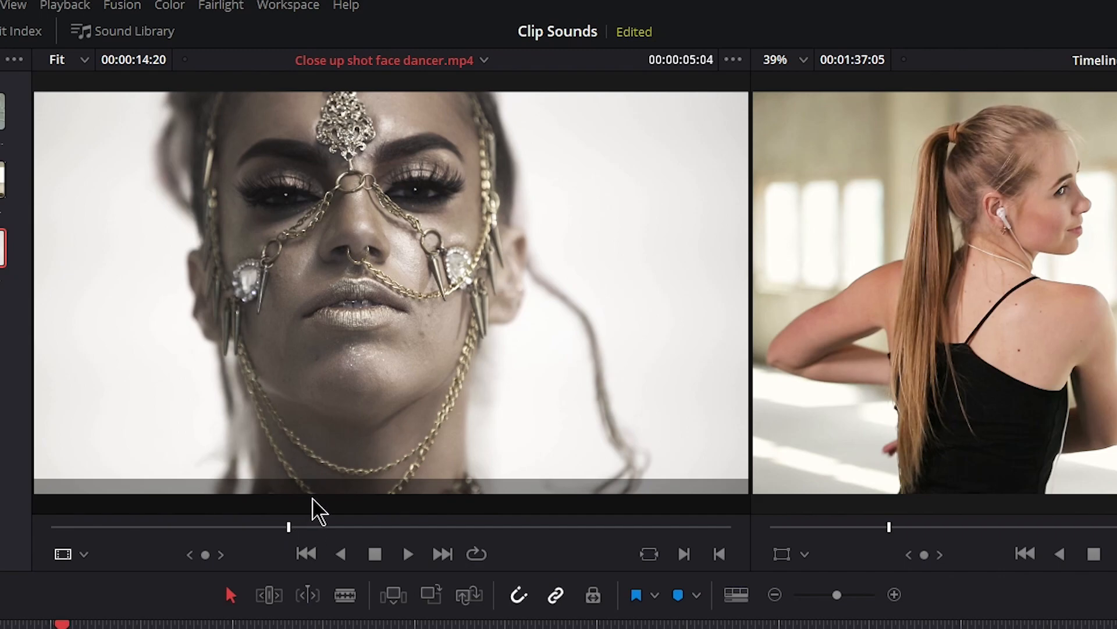
pyautogui.click(734, 58)
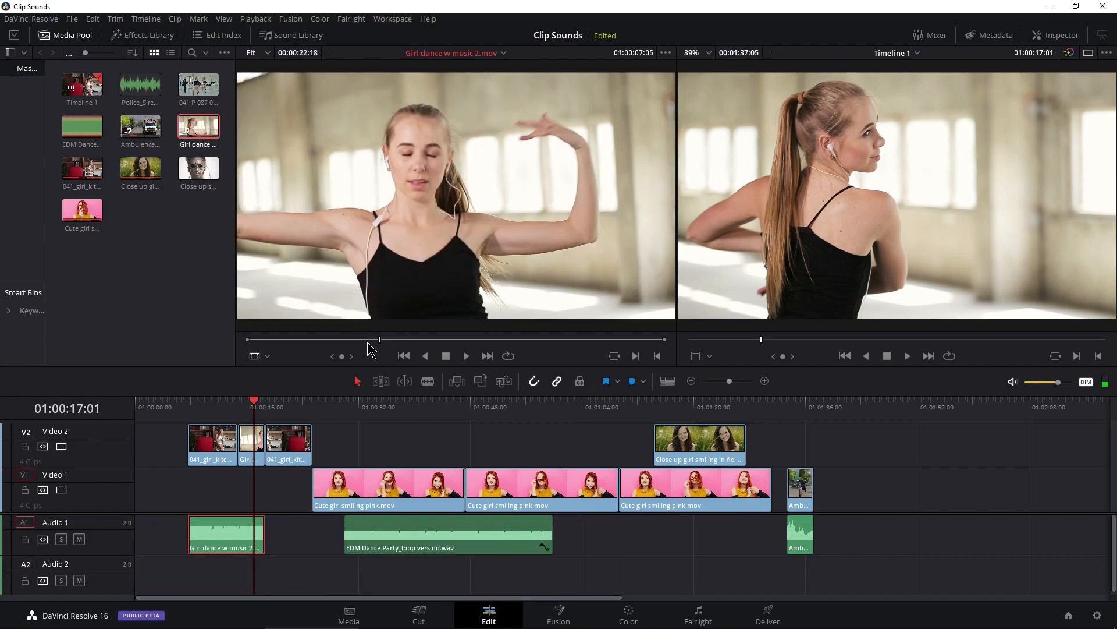
# Turn on Show Full Clip Audio Waveform for Girl dance w music 2.mov in the source viewer
pyautogui.click(665, 53)
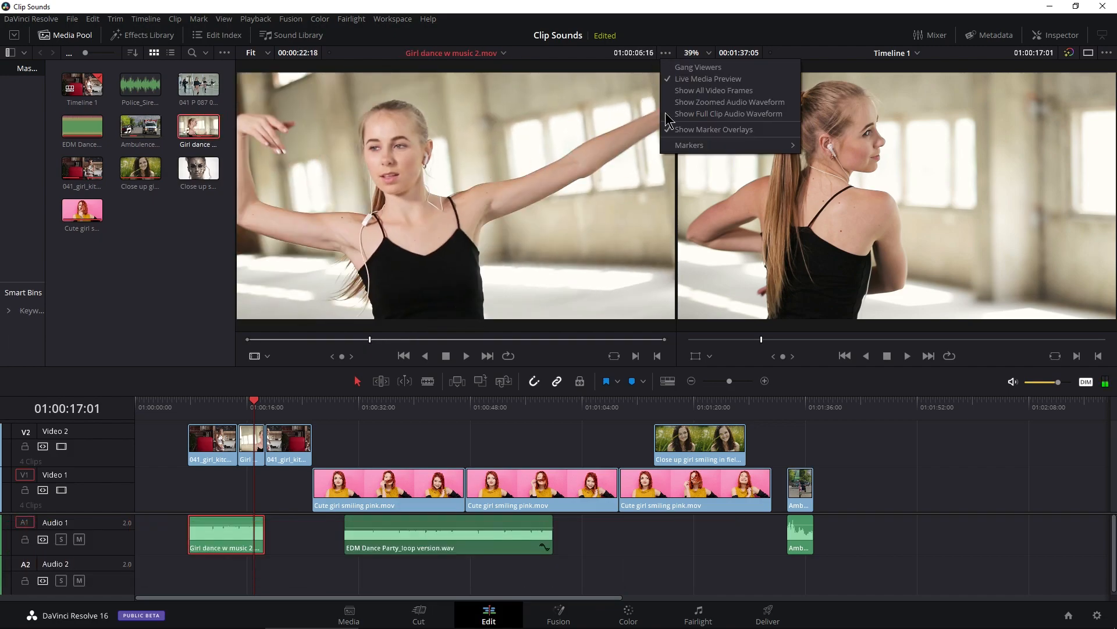
pyautogui.click(728, 114)
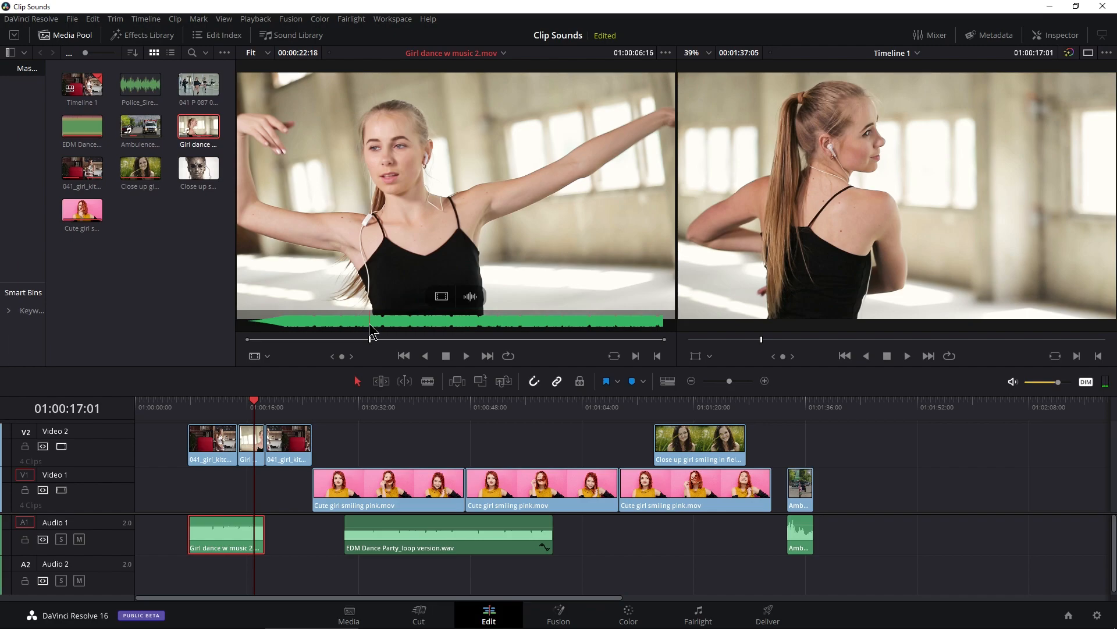
pyautogui.moveTo(357, 214)
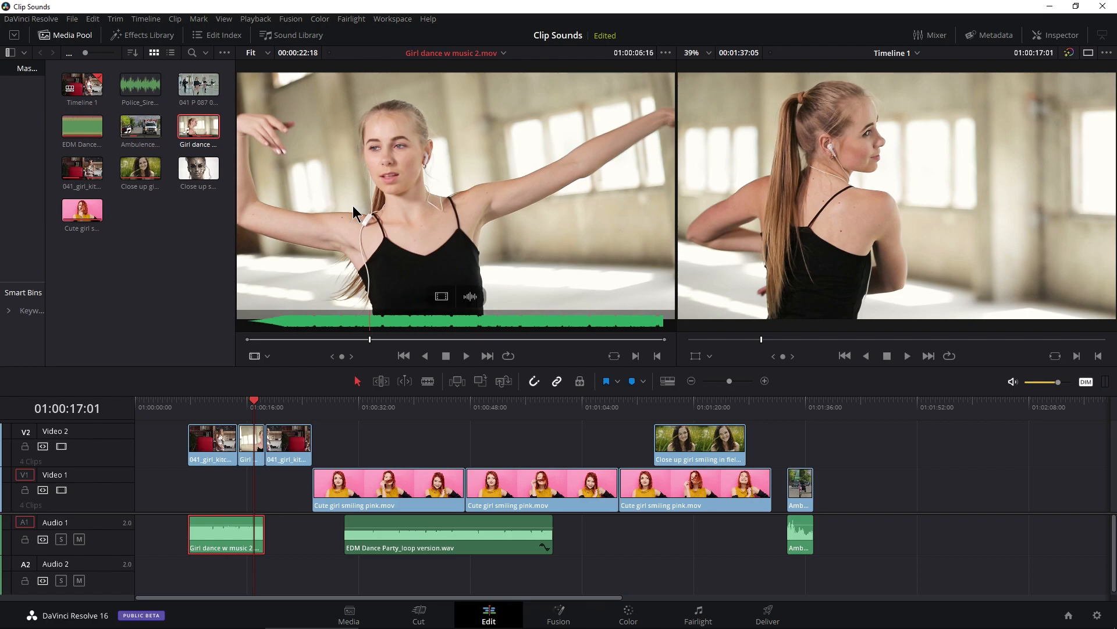
pyautogui.moveTo(356, 248)
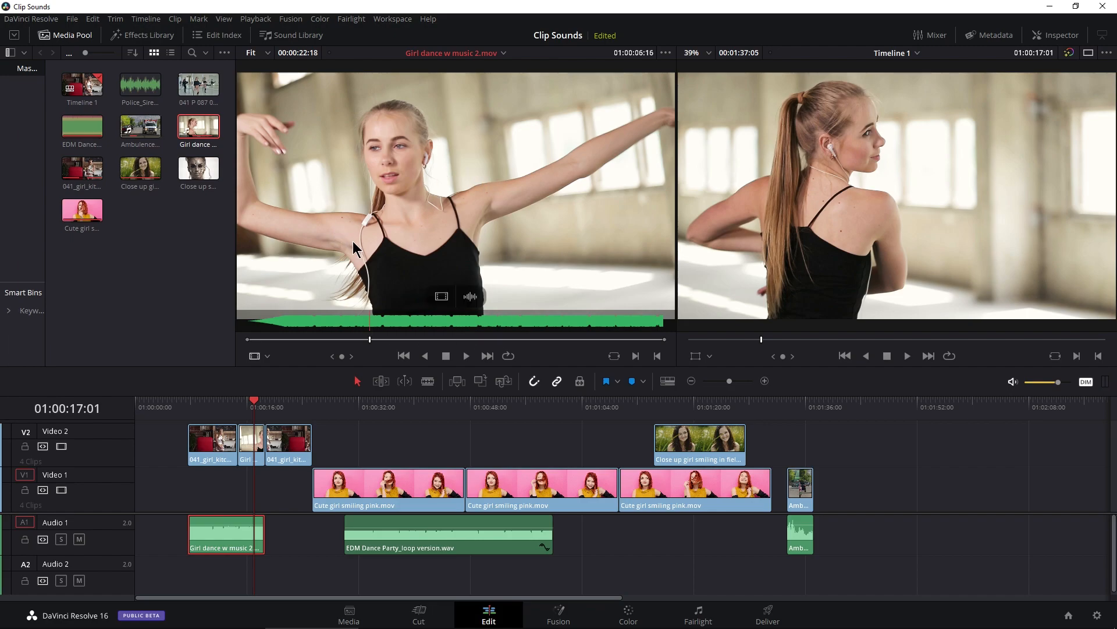